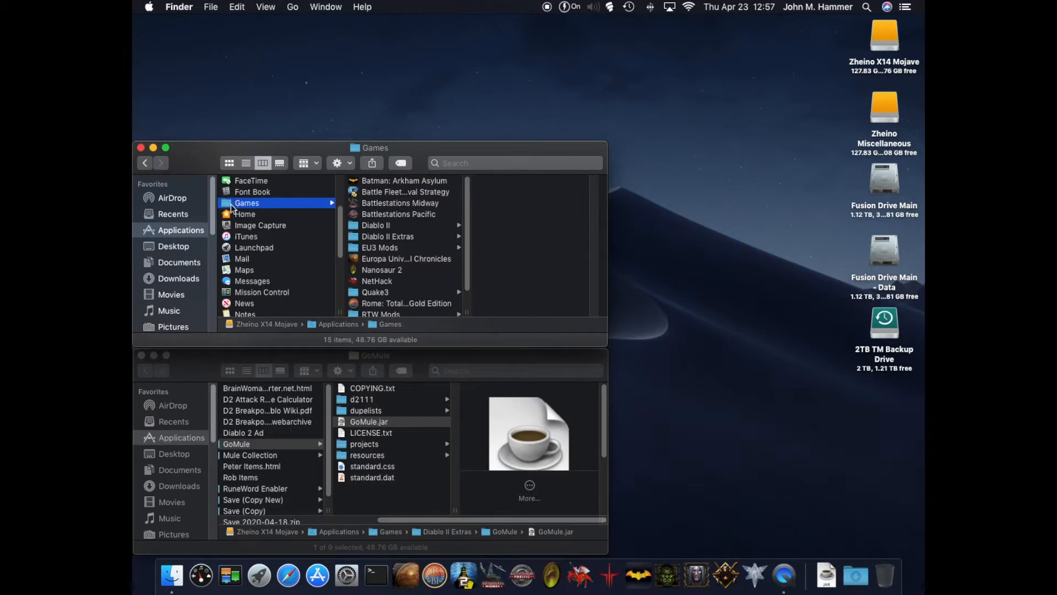
mouse_move(268, 207)
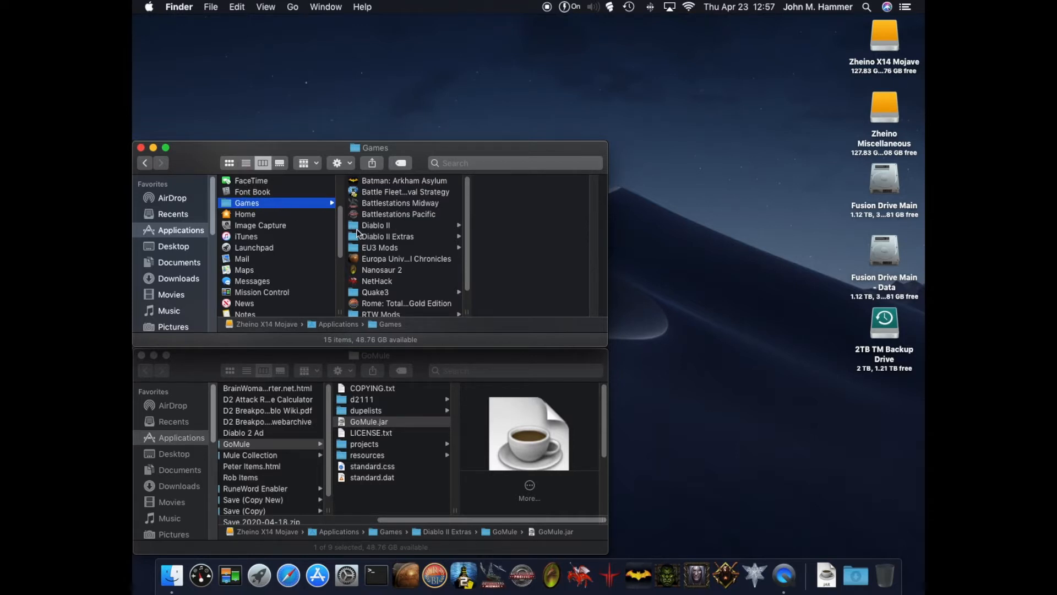
mouse_move(387, 243)
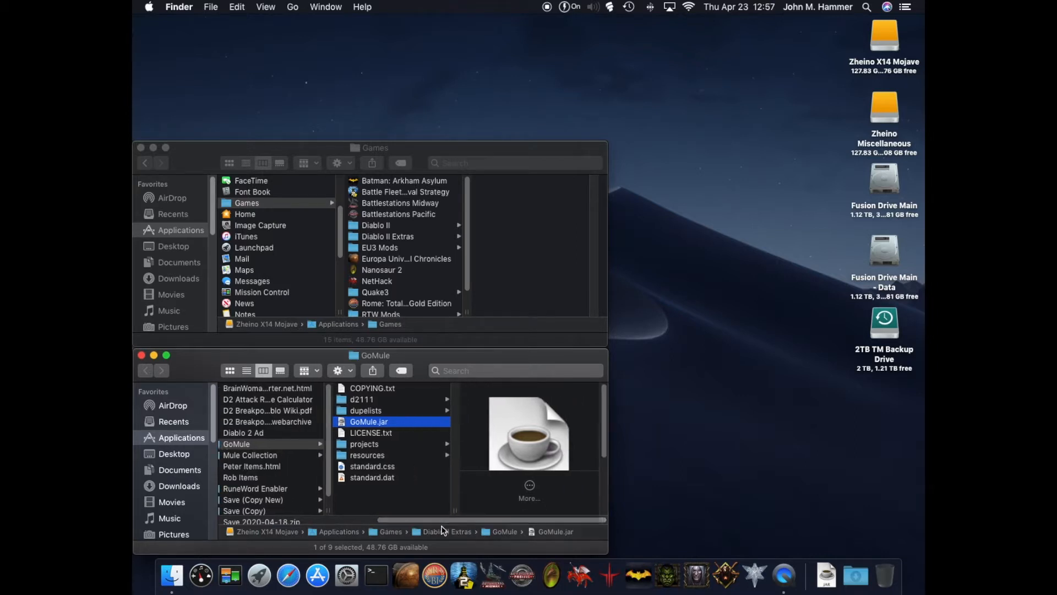
mouse_move(425, 356)
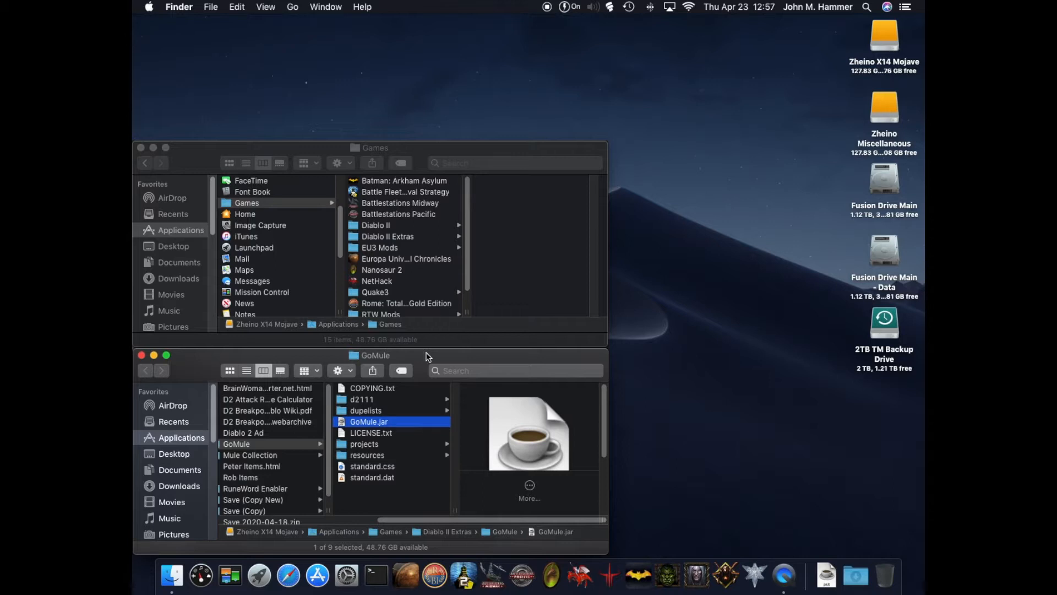
mouse_move(396, 240)
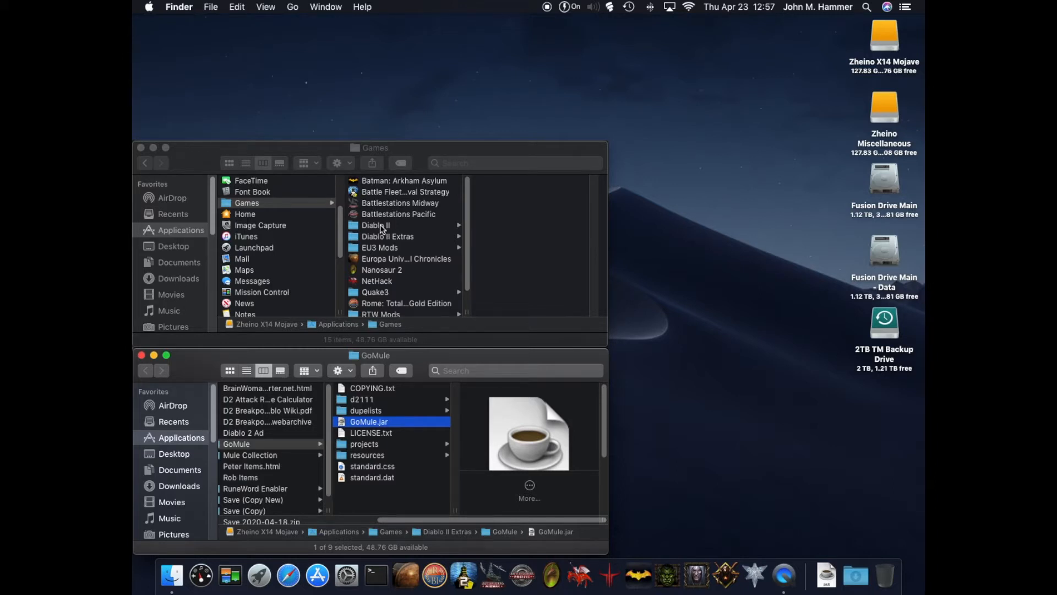
- Select the Diablo II folder under Games and preview the Diablo II app
click(375, 225)
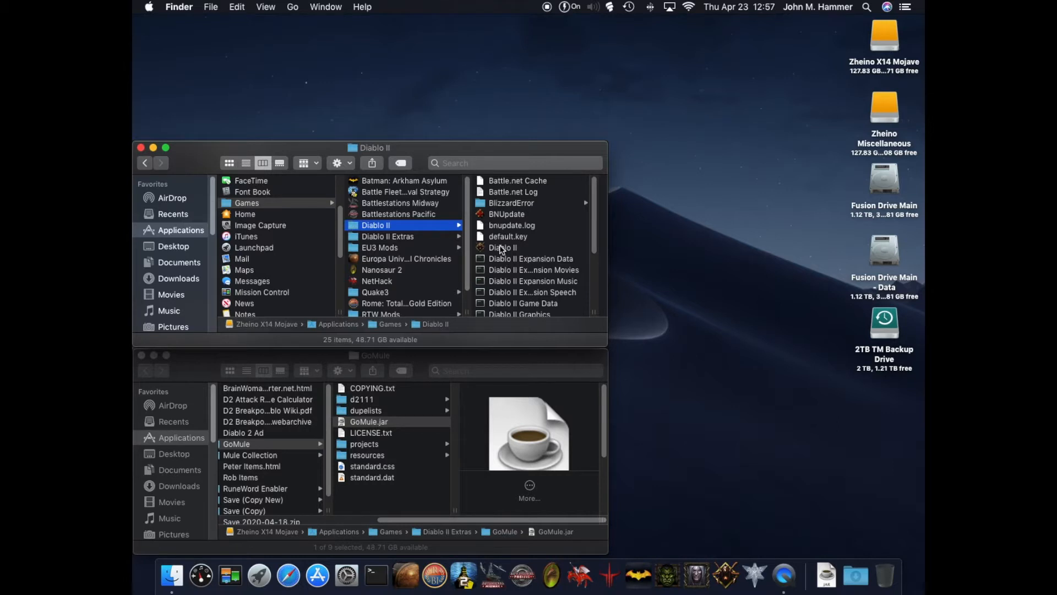
click(502, 248)
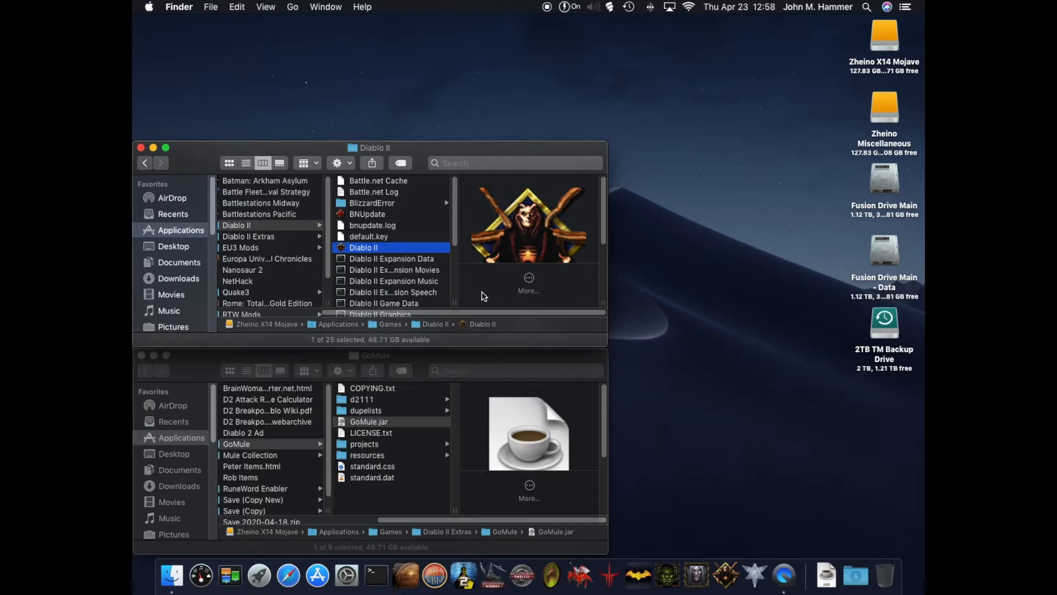
mouse_move(481, 301)
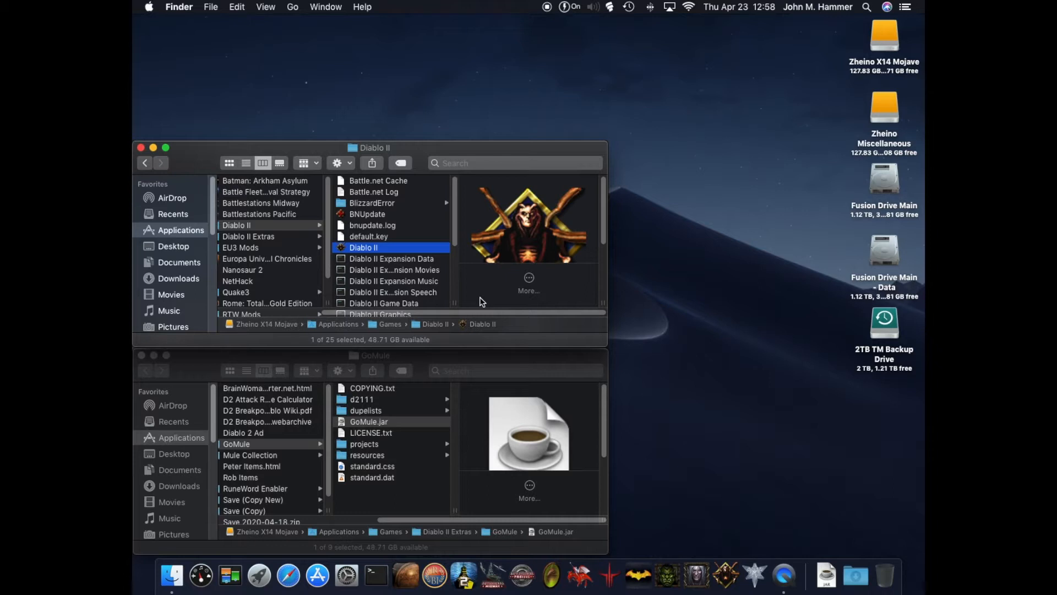
mouse_move(396, 252)
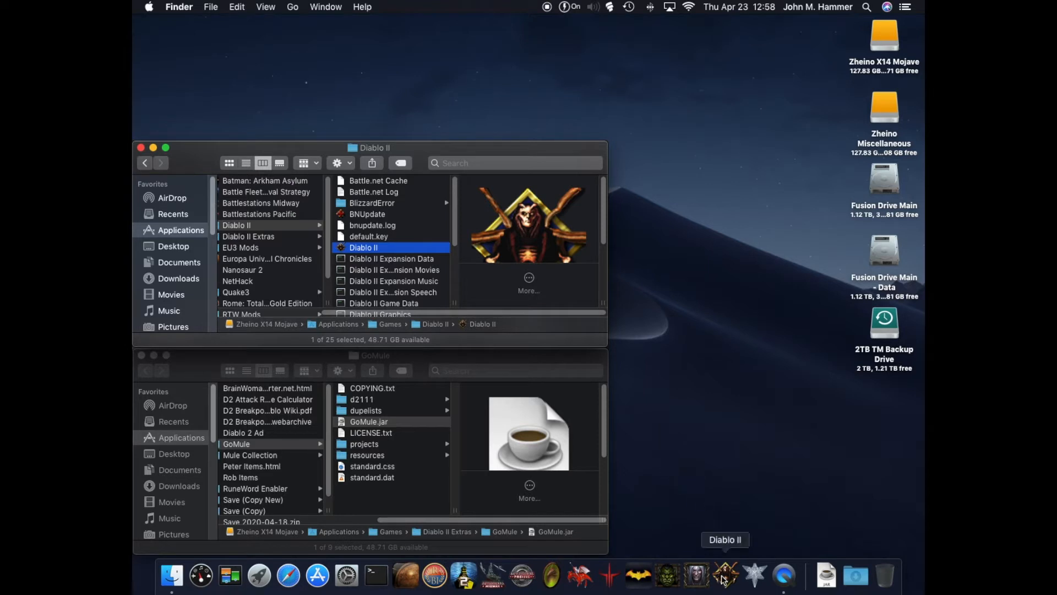
mouse_move(668, 577)
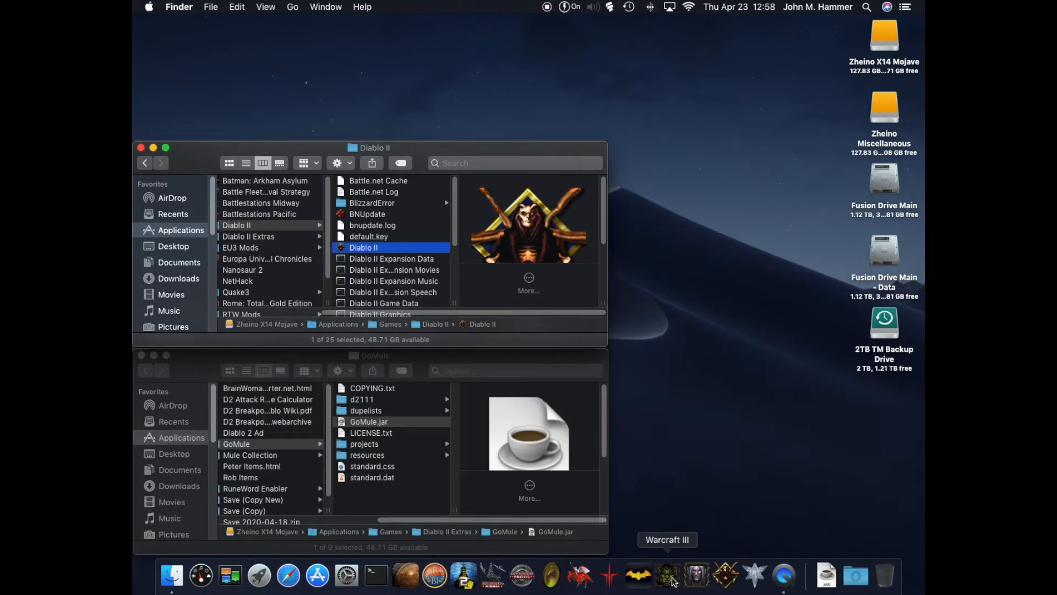
mouse_move(747, 460)
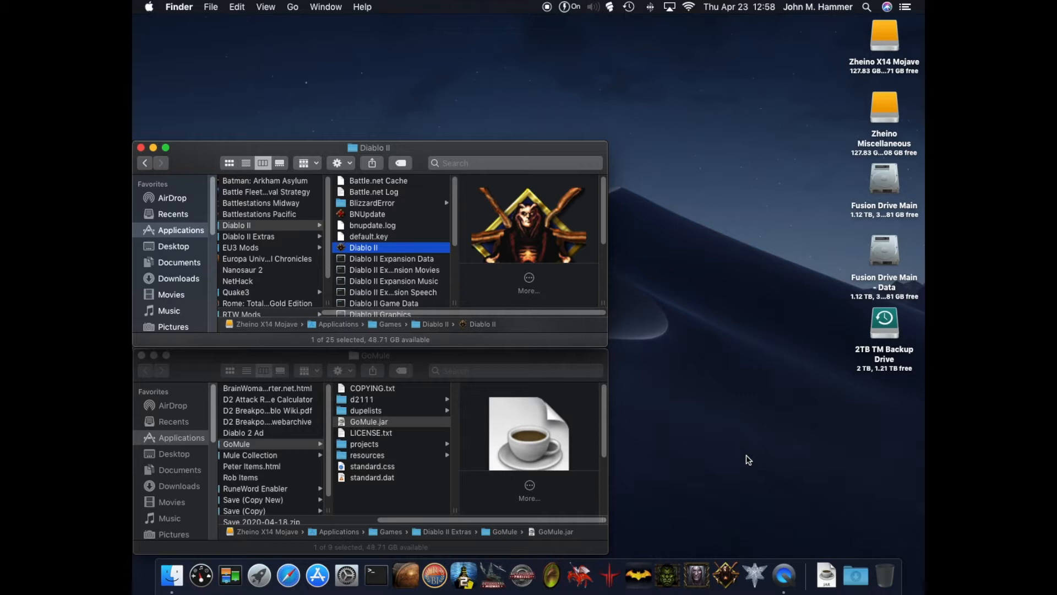
mouse_move(433, 302)
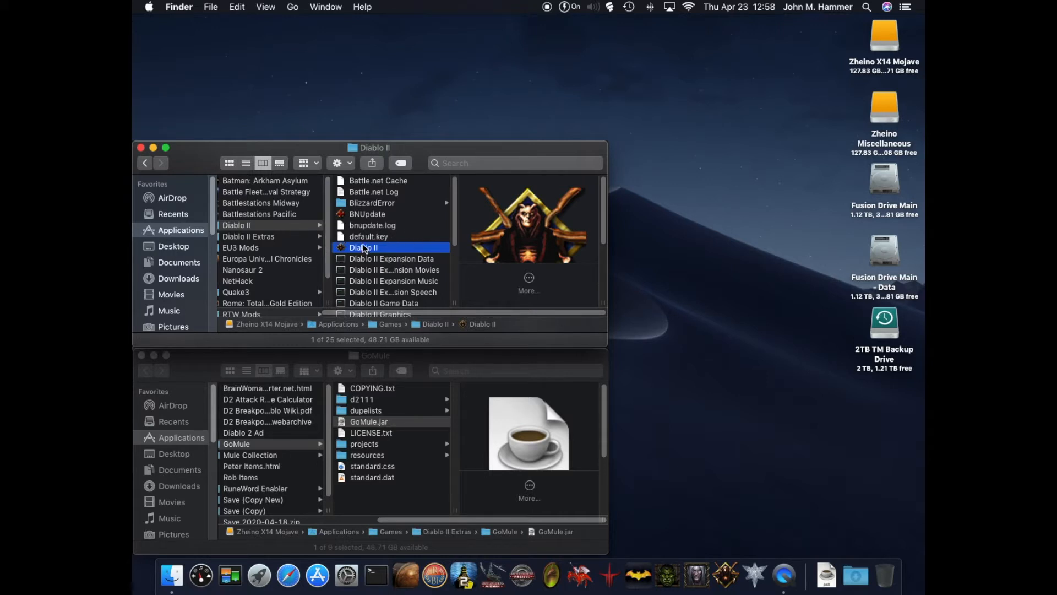
- Show the Diablo II app's package contents and select the Diablo II executable in Contents/MacOS
right_click(364, 247)
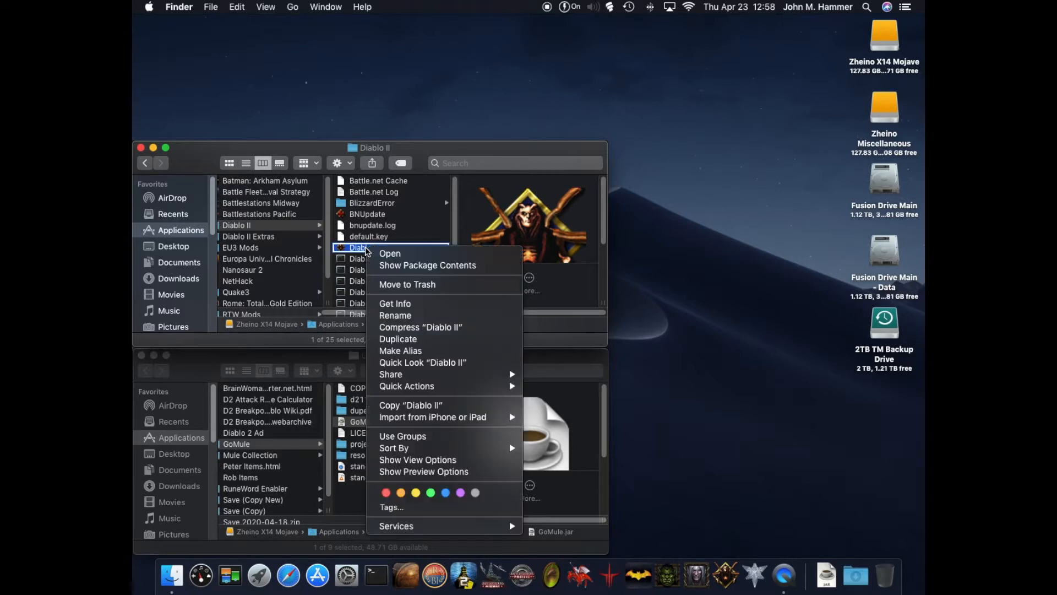
mouse_move(427, 265)
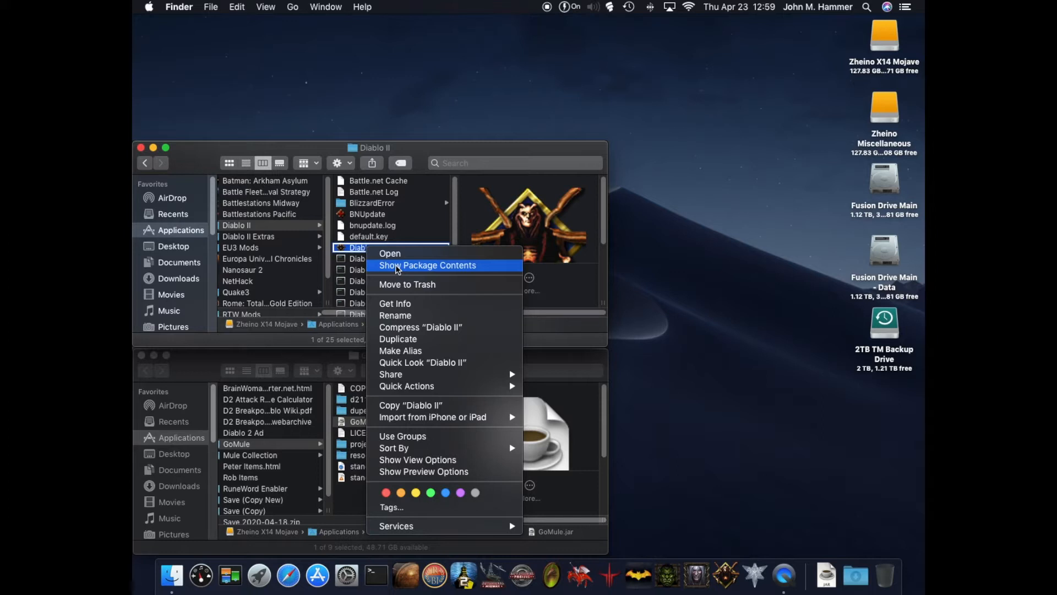
click(428, 265)
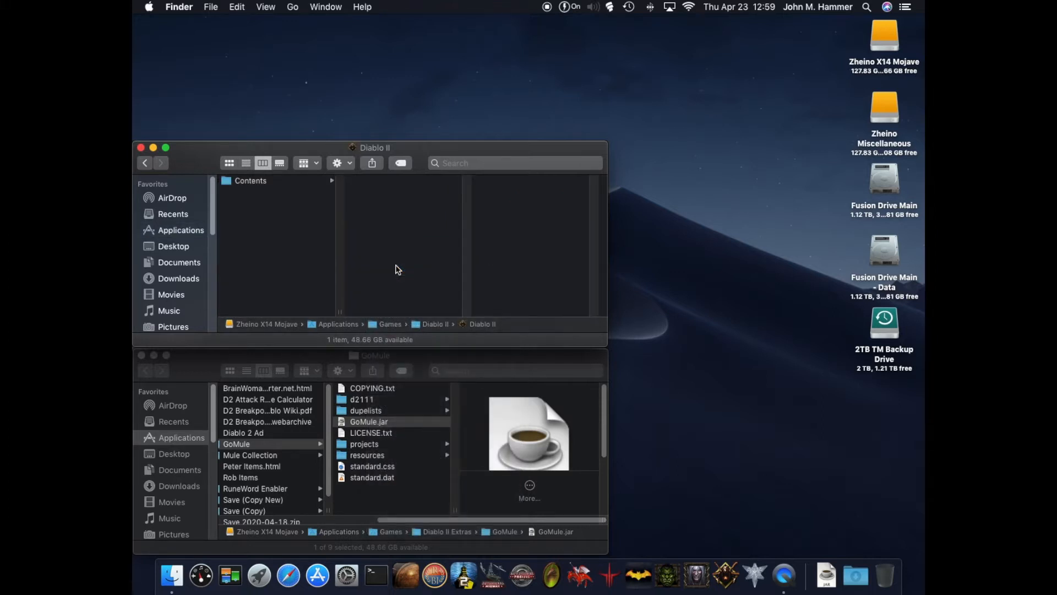
mouse_move(238, 166)
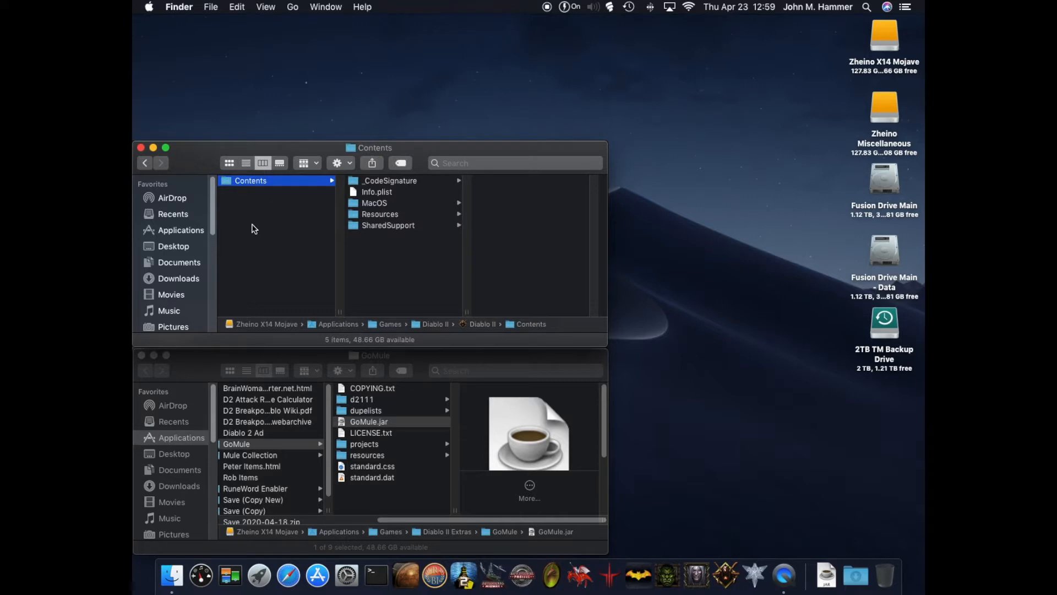
mouse_move(377, 206)
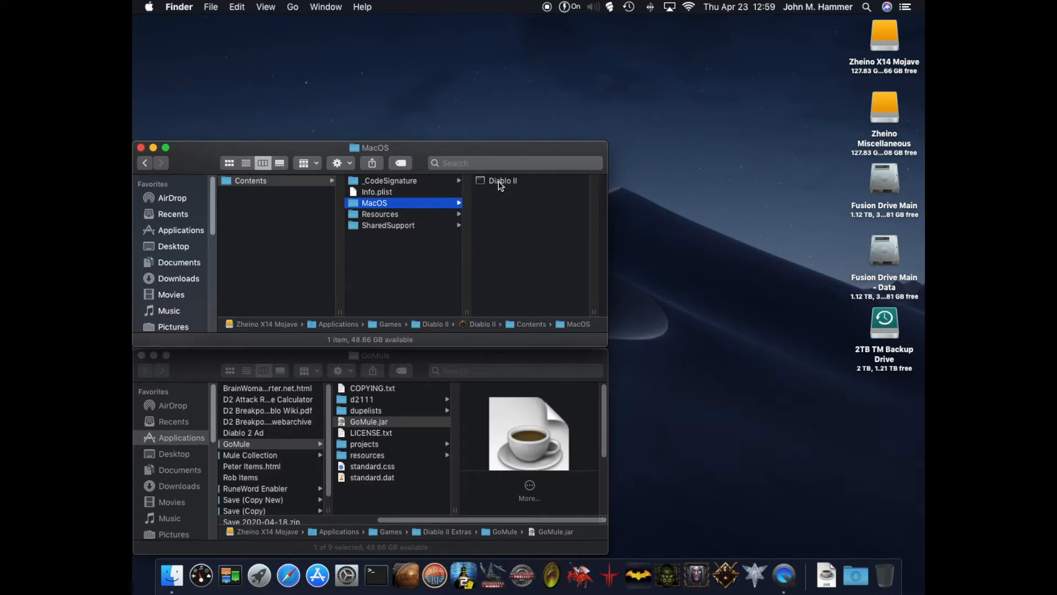
click(502, 180)
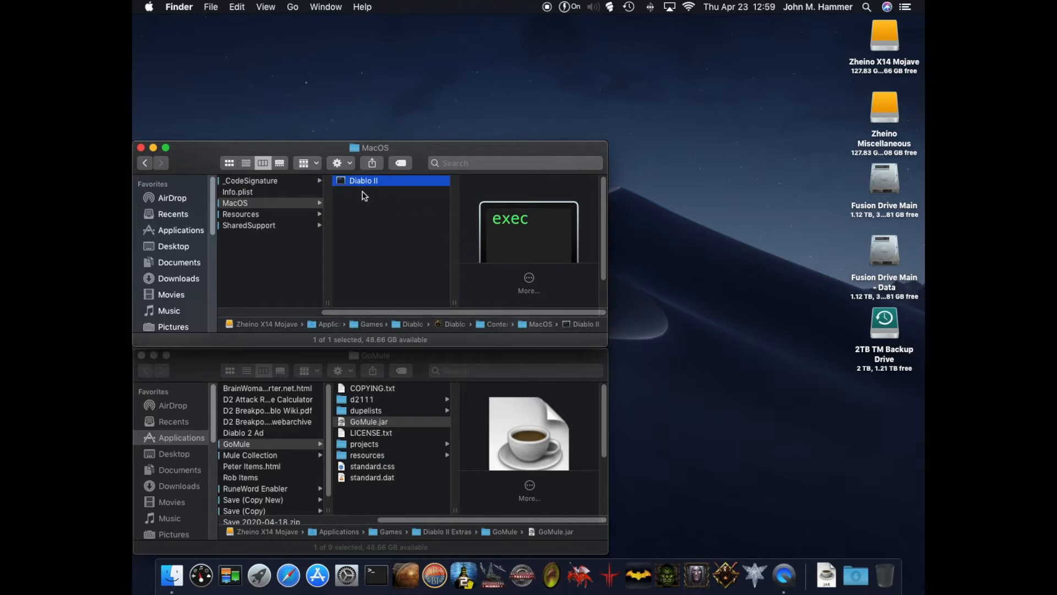
mouse_move(367, 202)
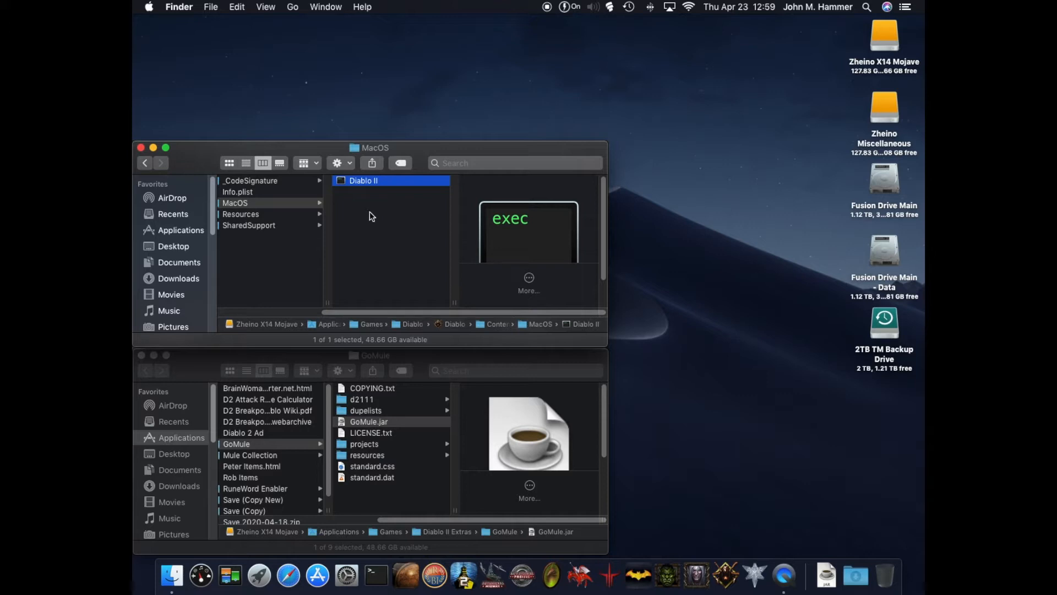
mouse_move(372, 222)
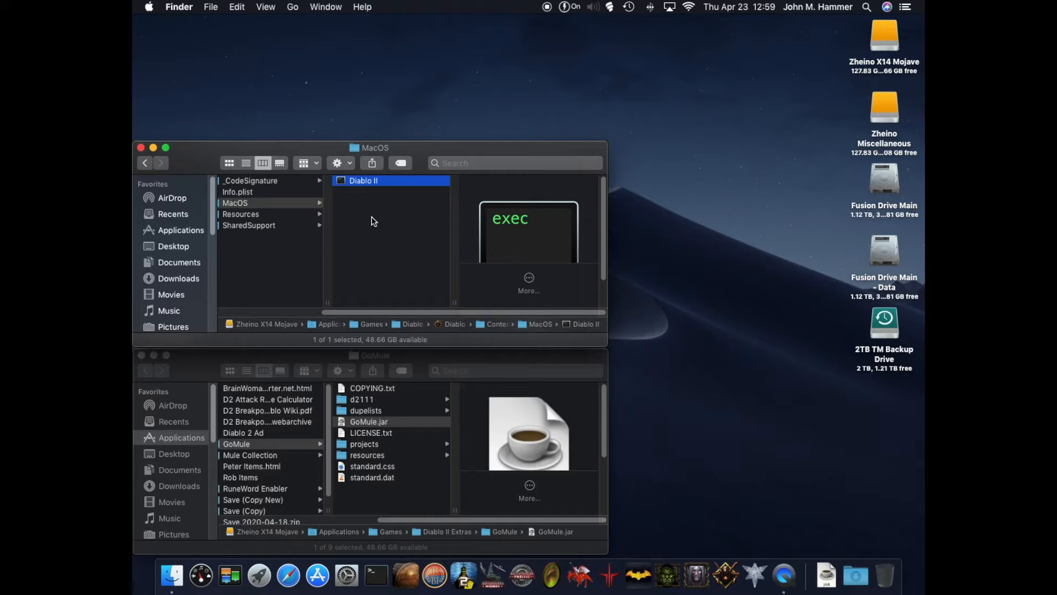
mouse_move(240, 384)
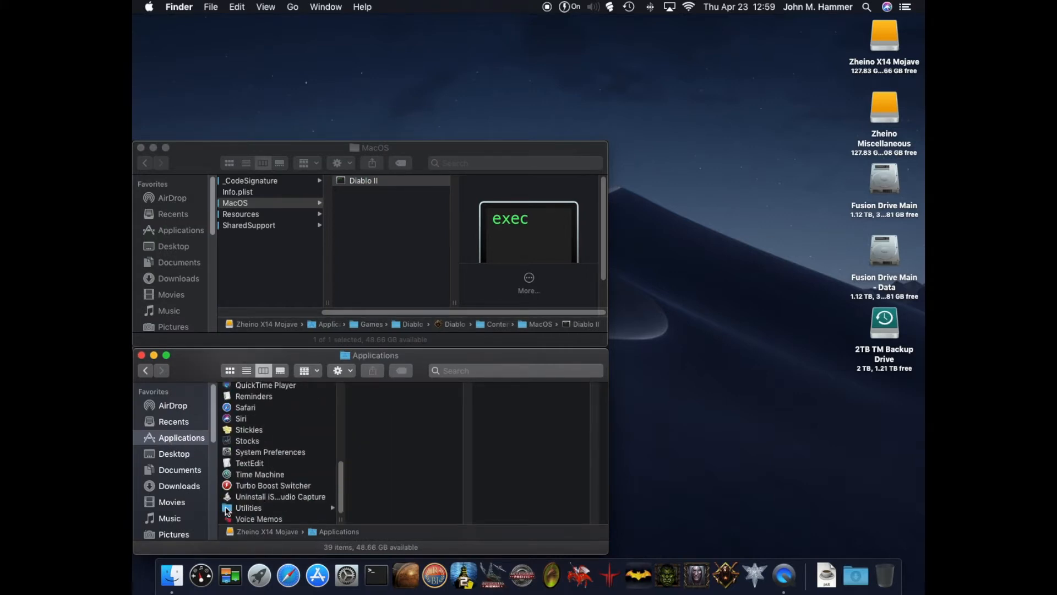
- Launch Terminal from the Applications Utilities folder
click(248, 507)
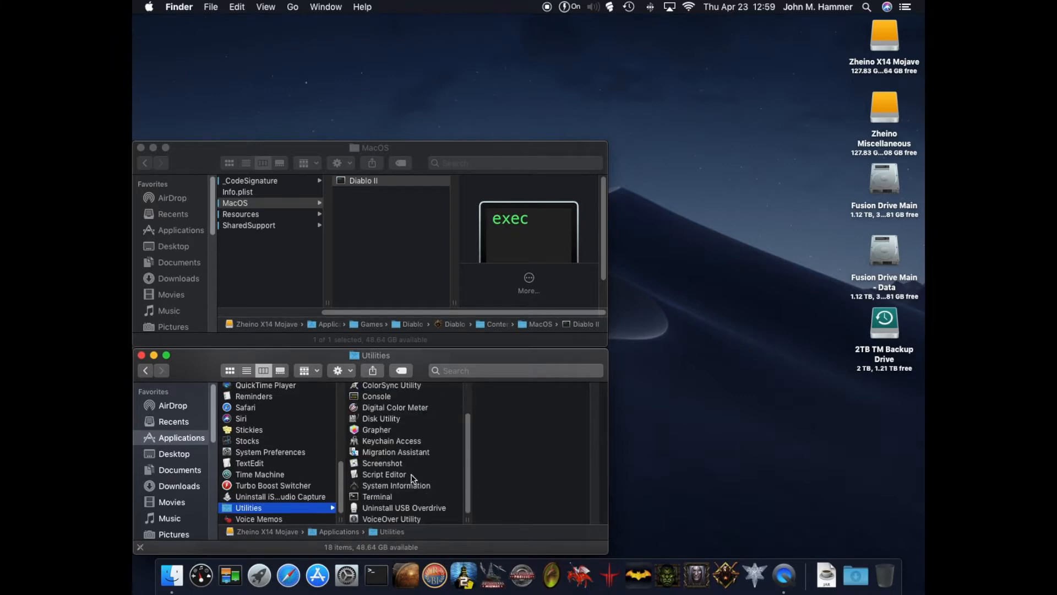
mouse_move(376, 501)
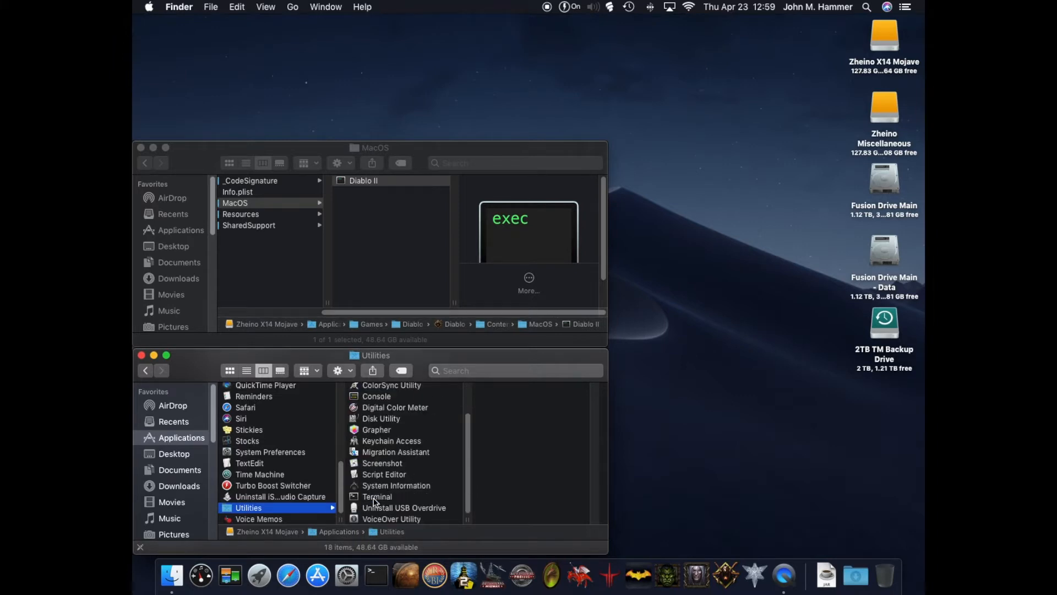
click(376, 496)
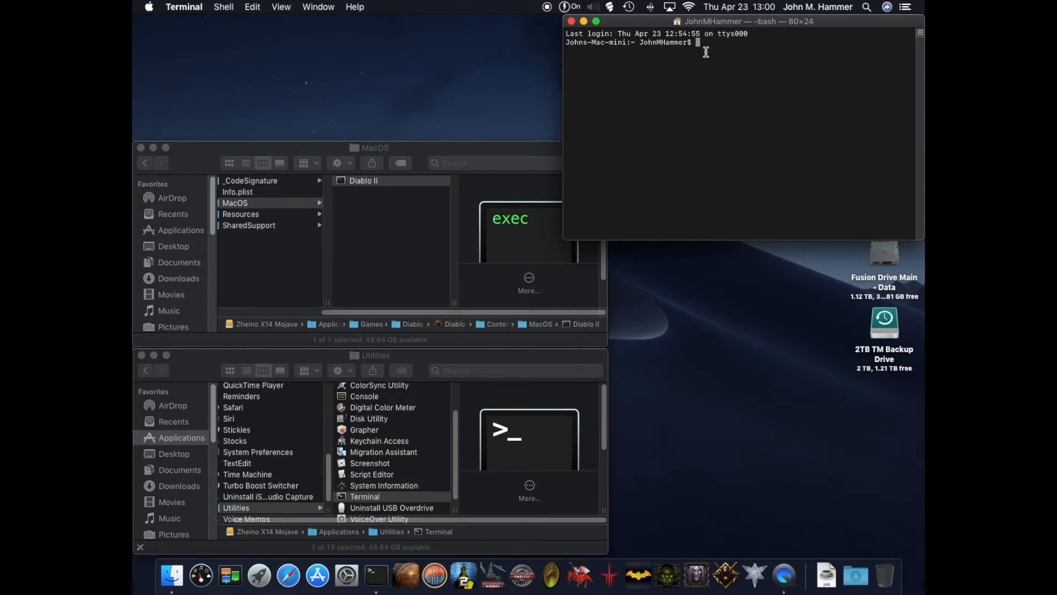
mouse_move(698, 99)
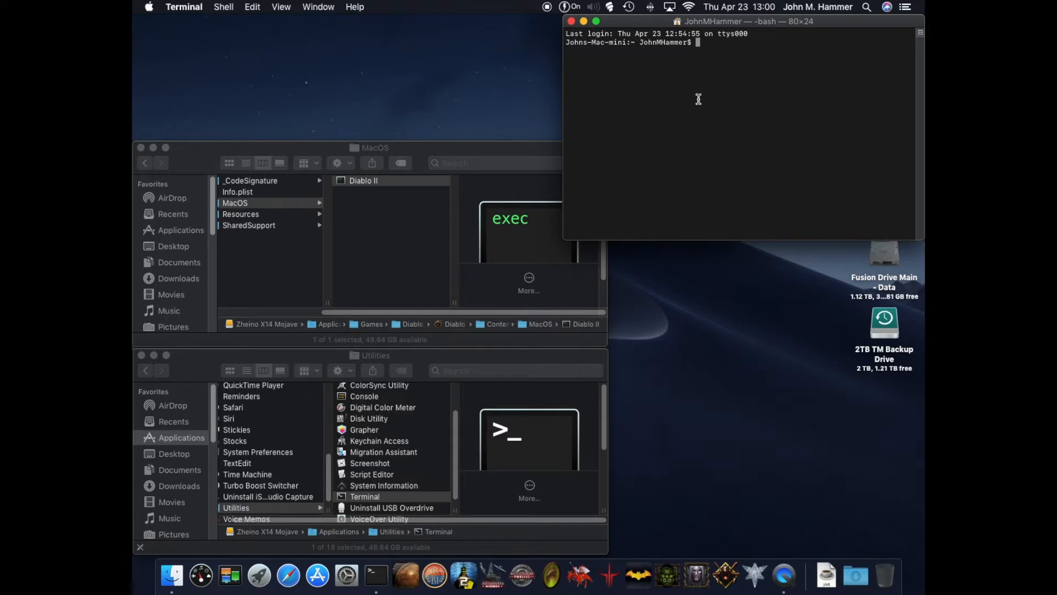
- Run 'sudo' with the dragged-in Diablo II executable path and the -w windowed flag
text(sudo)
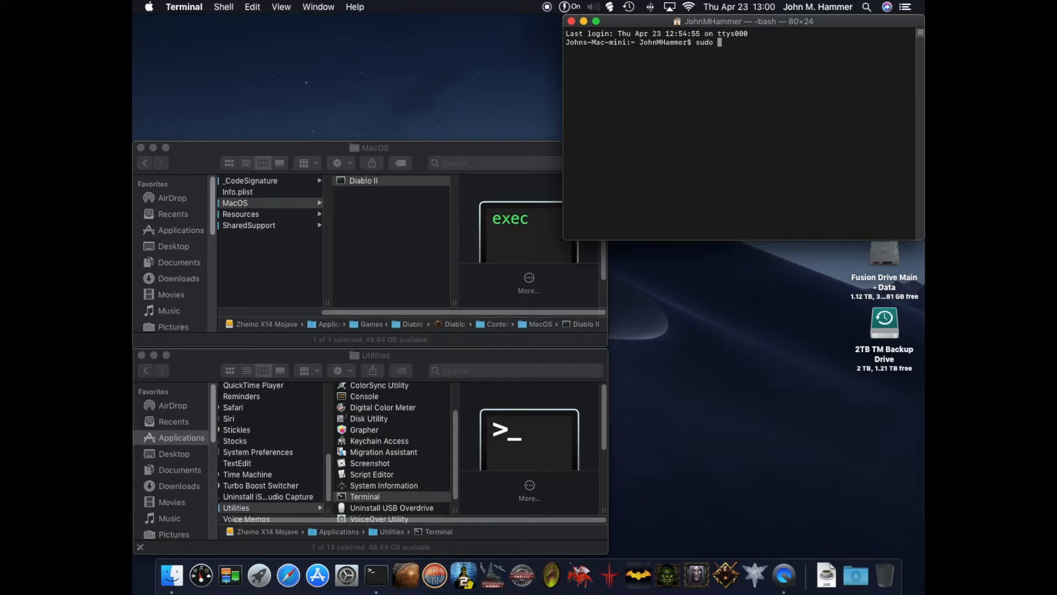
mouse_move(432, 153)
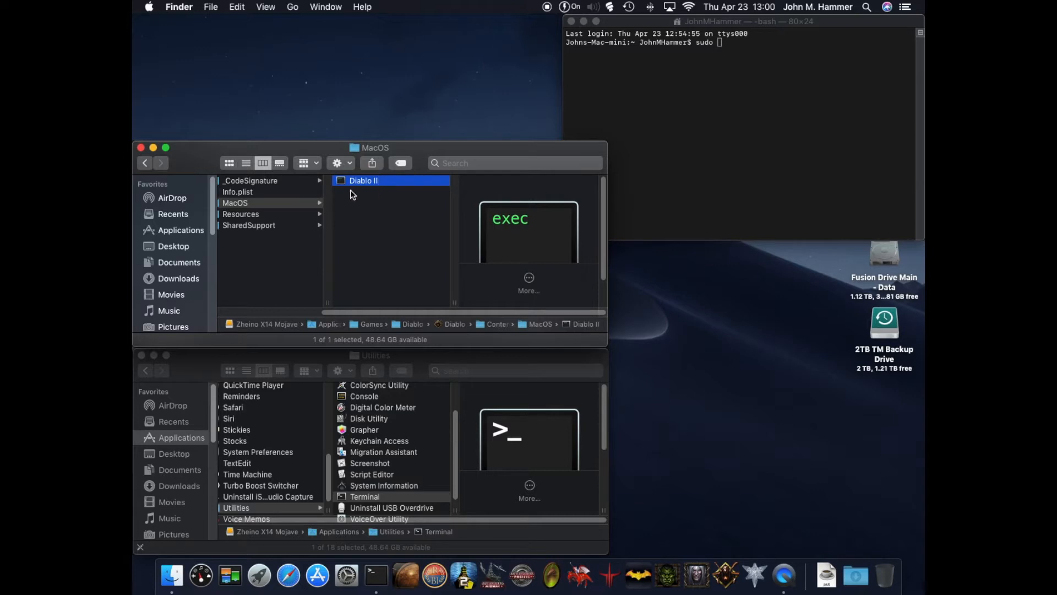
mouse_move(387, 188)
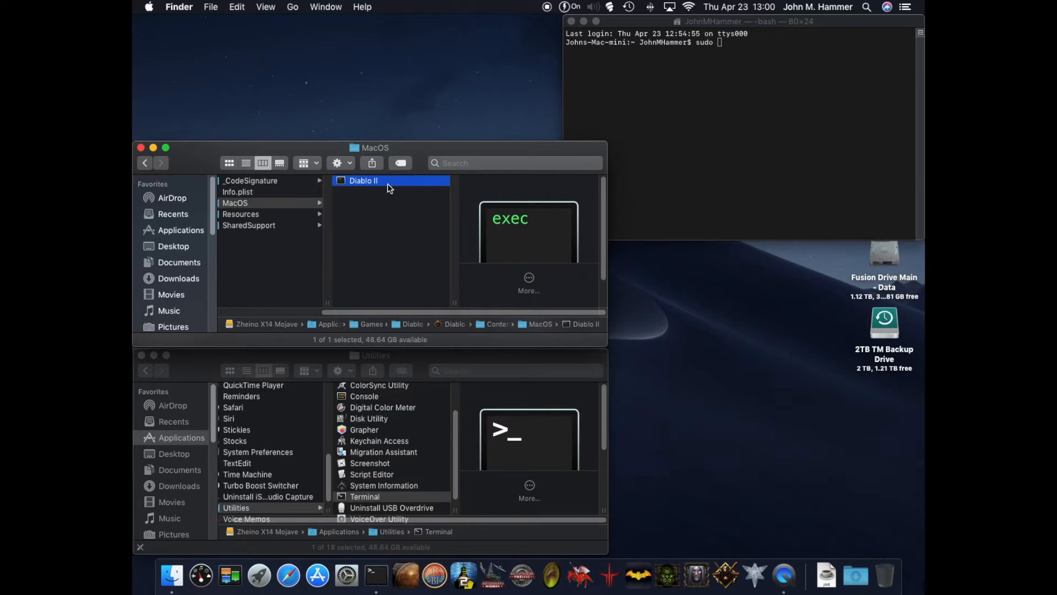
drag(364, 180, 681, 138)
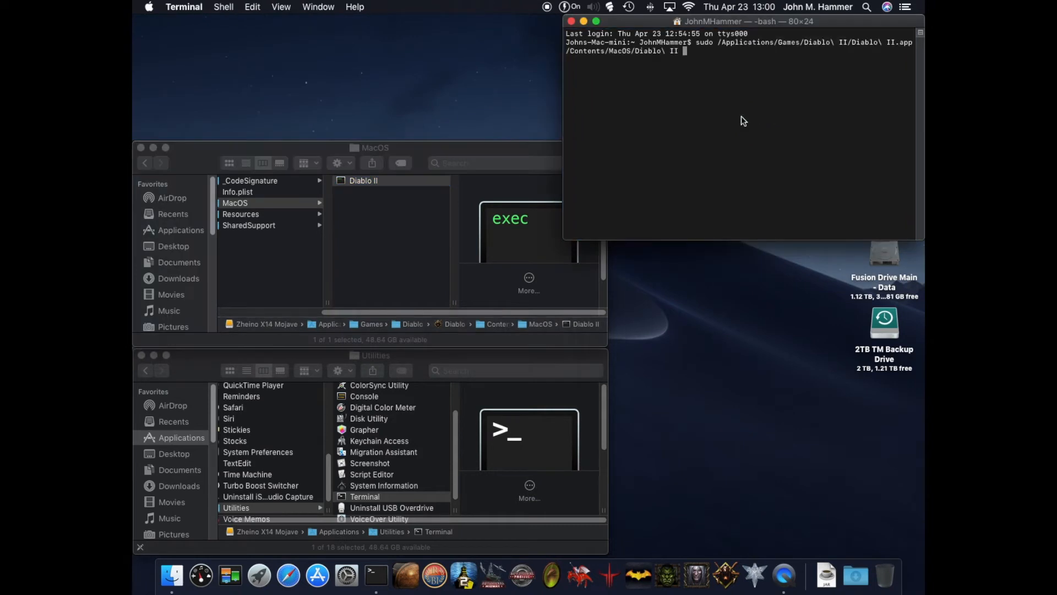
mouse_move(766, 51)
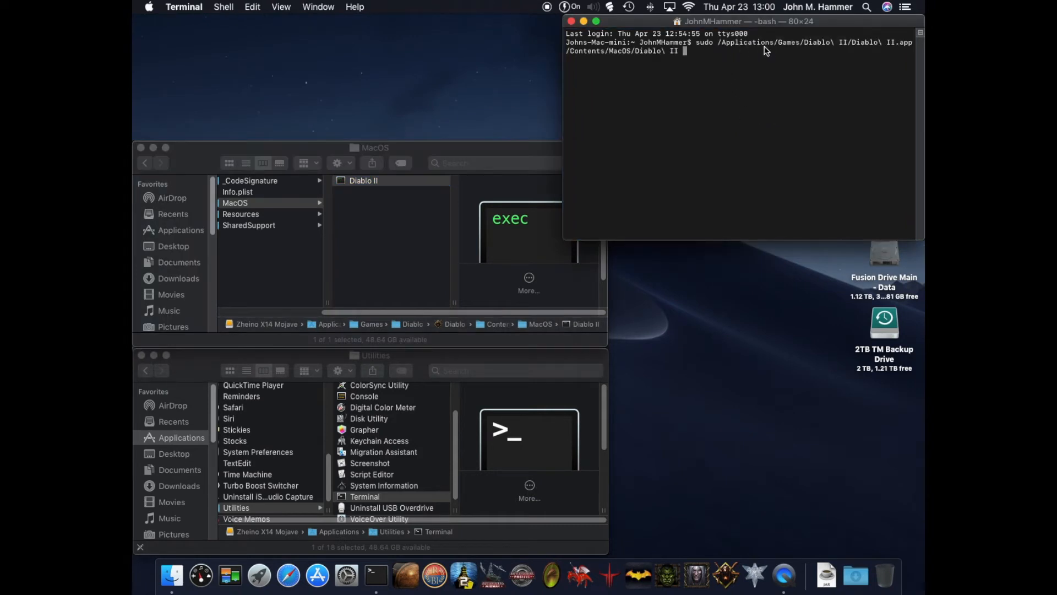
mouse_move(576, 63)
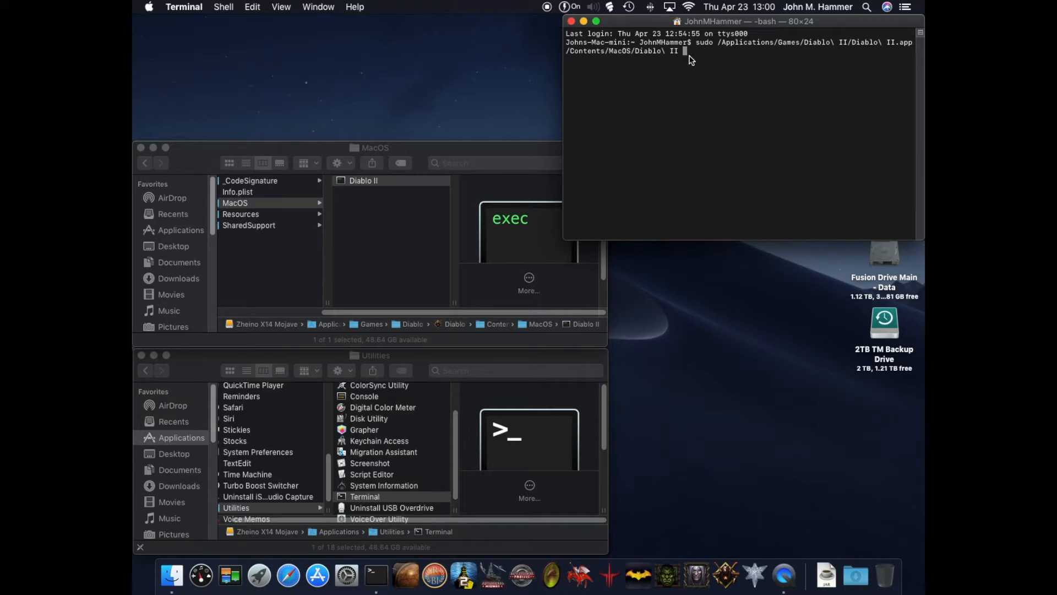
mouse_move(697, 75)
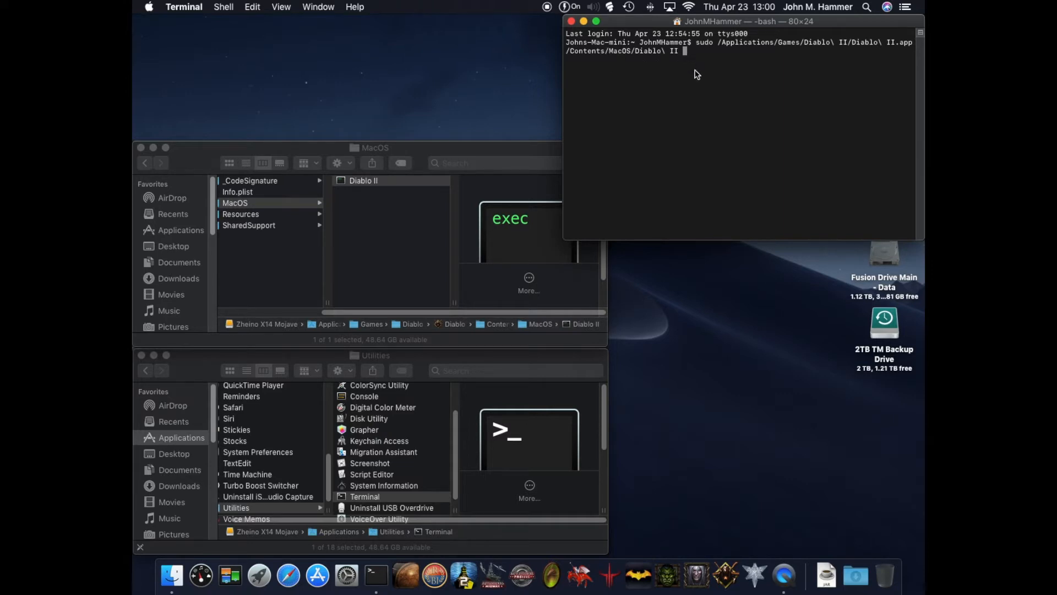
mouse_move(741, 130)
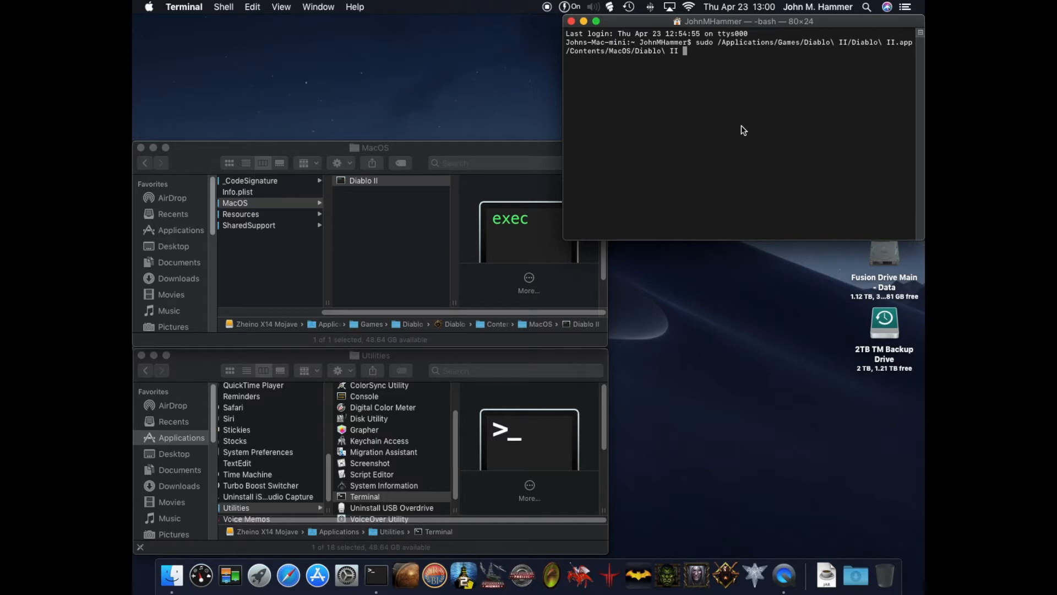
text(-w)
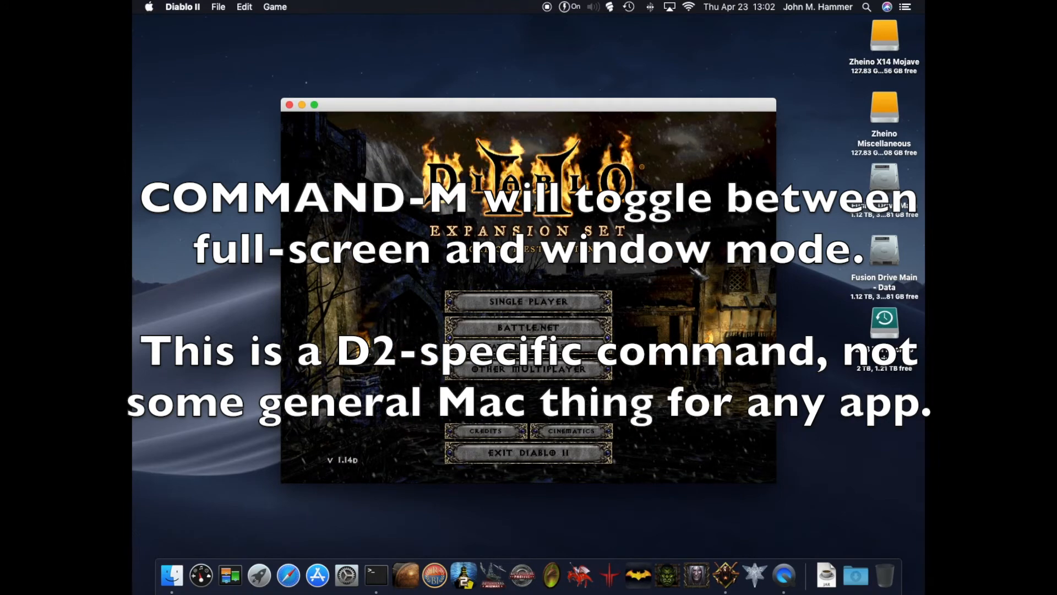
- Toggle Diablo II to full screen with Command-M
key(cmd+m)
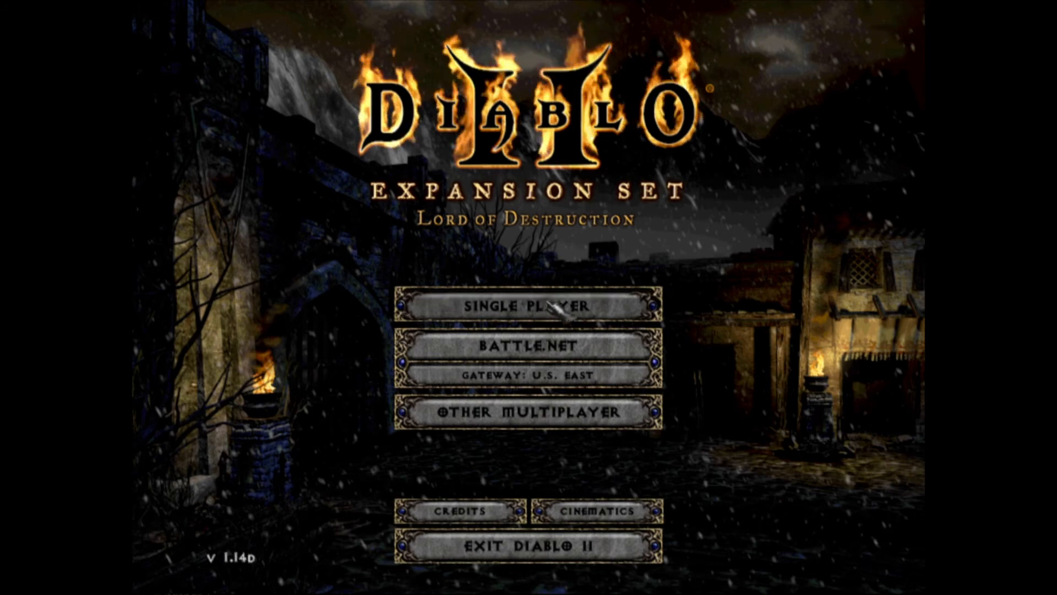
- Start Single Player as Tziluax and choose Hell difficulty
click(528, 306)
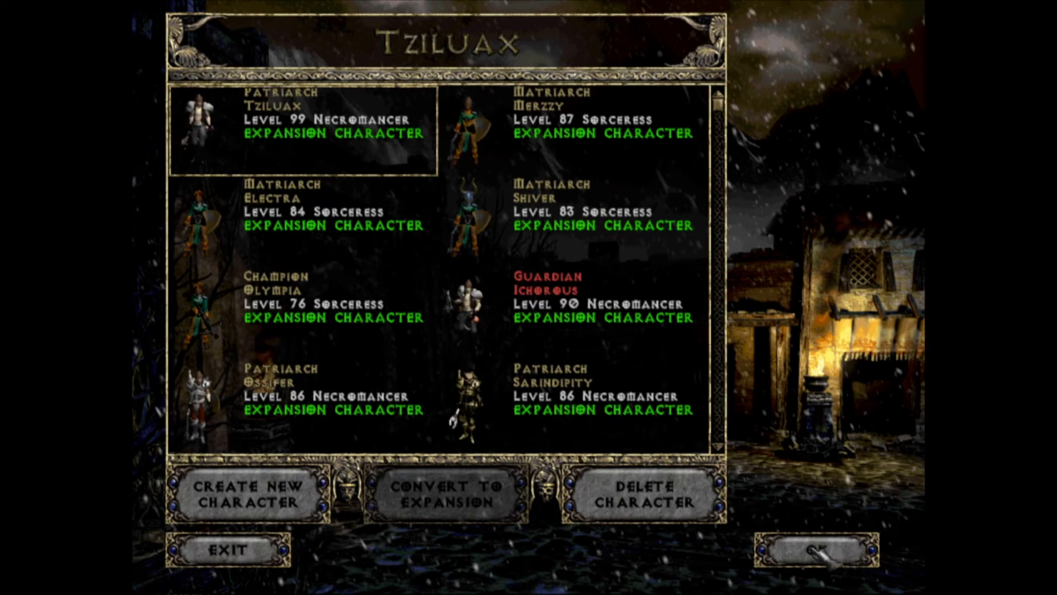
click(815, 550)
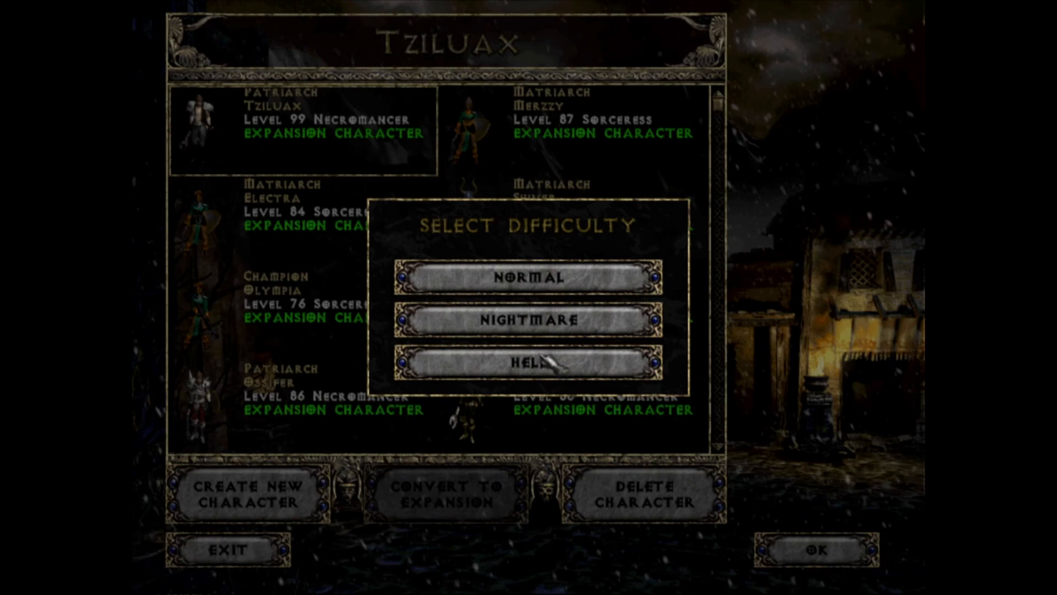
click(529, 362)
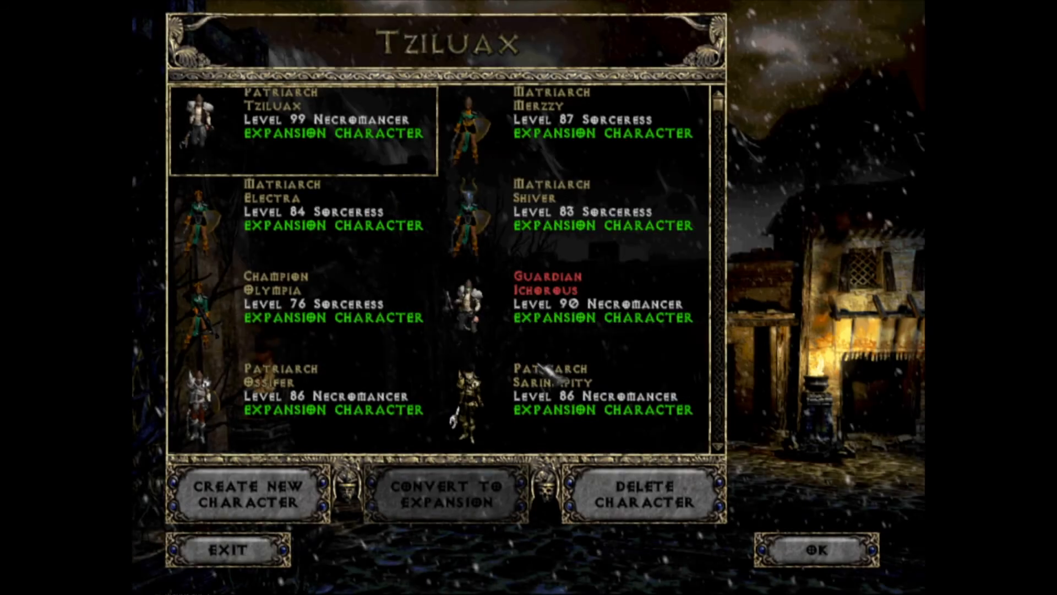
click(814, 549)
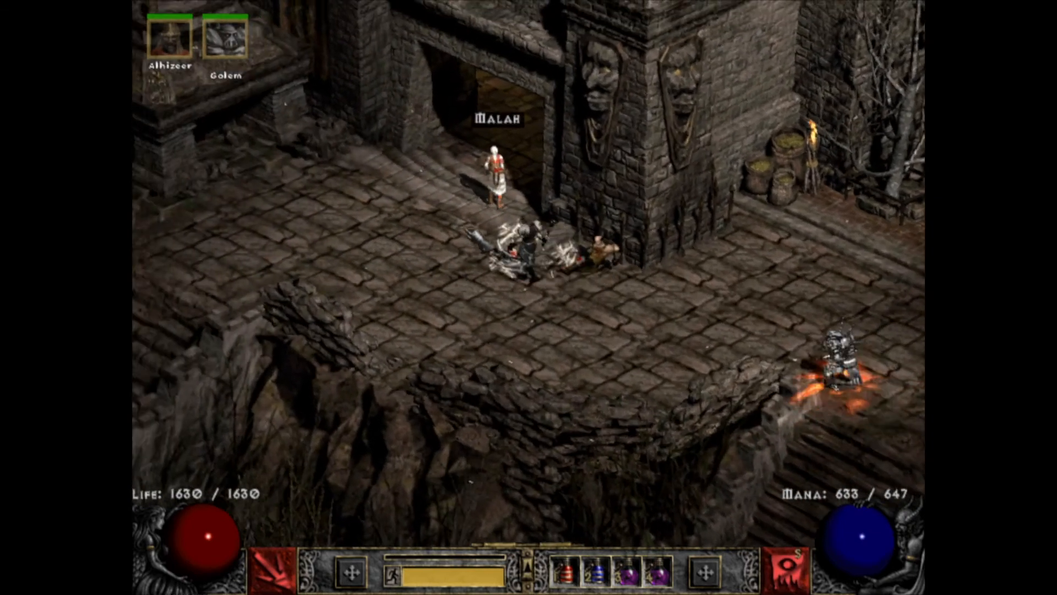
- Talk to Malah, then waypoint to Frigid Highlands and back to Harrogath
click(490, 162)
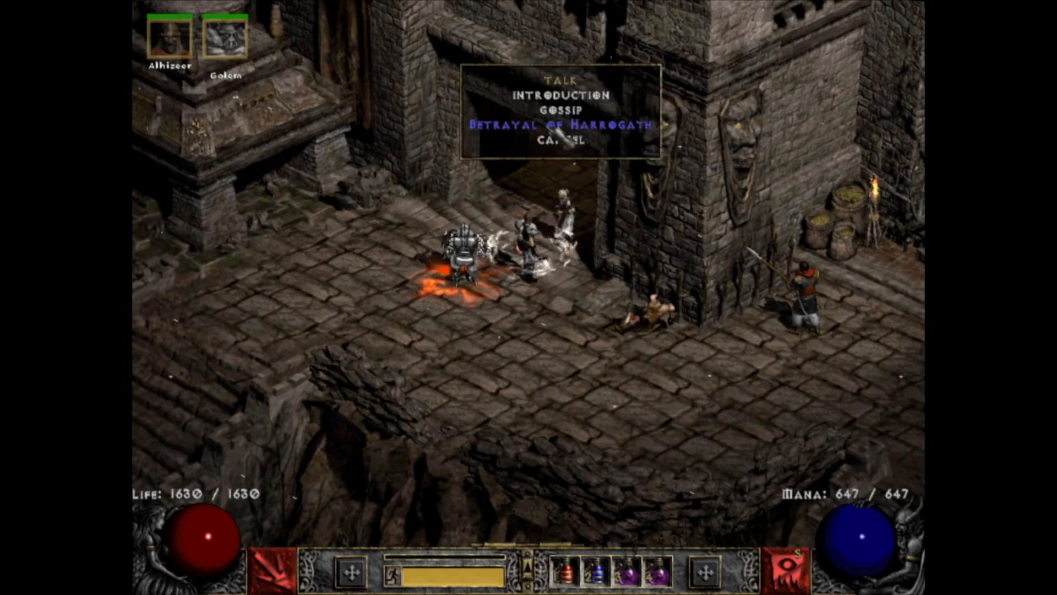
click(563, 123)
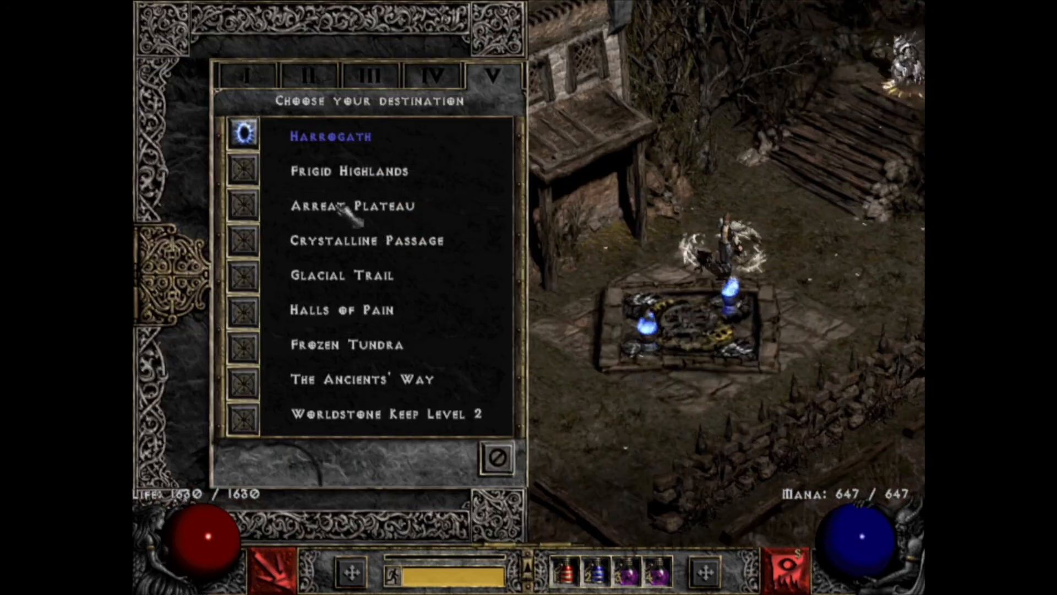
click(347, 170)
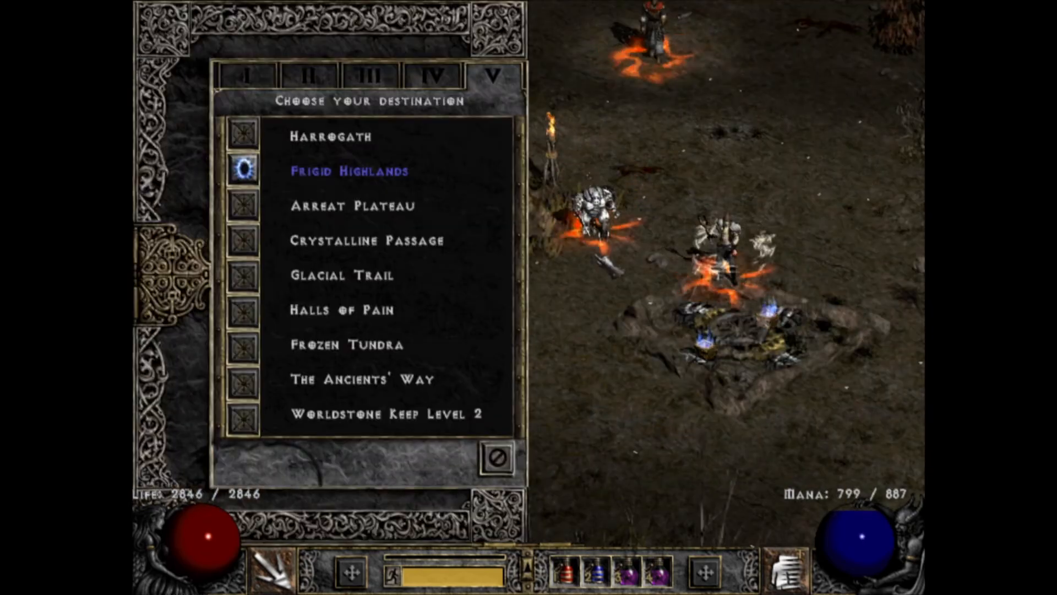
click(329, 135)
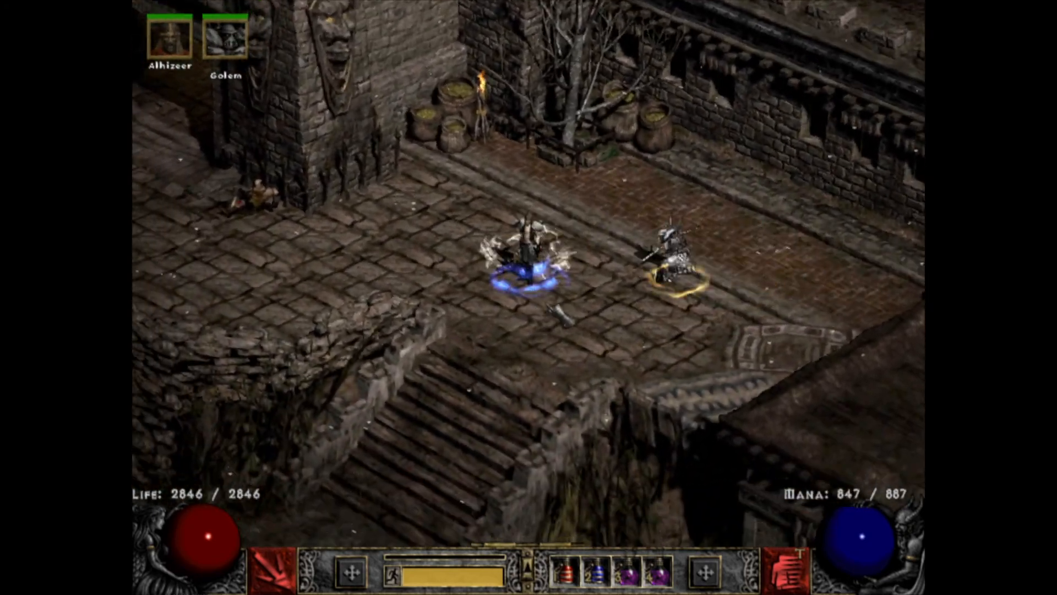
- Choose Save and Exit Game from the Esc menu
key(Escape)
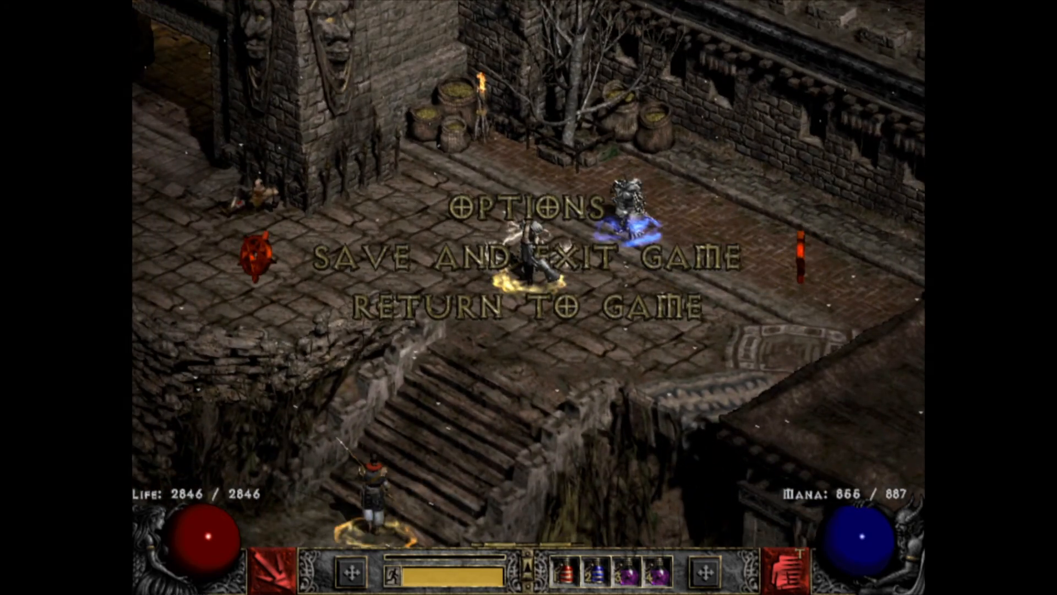
click(529, 257)
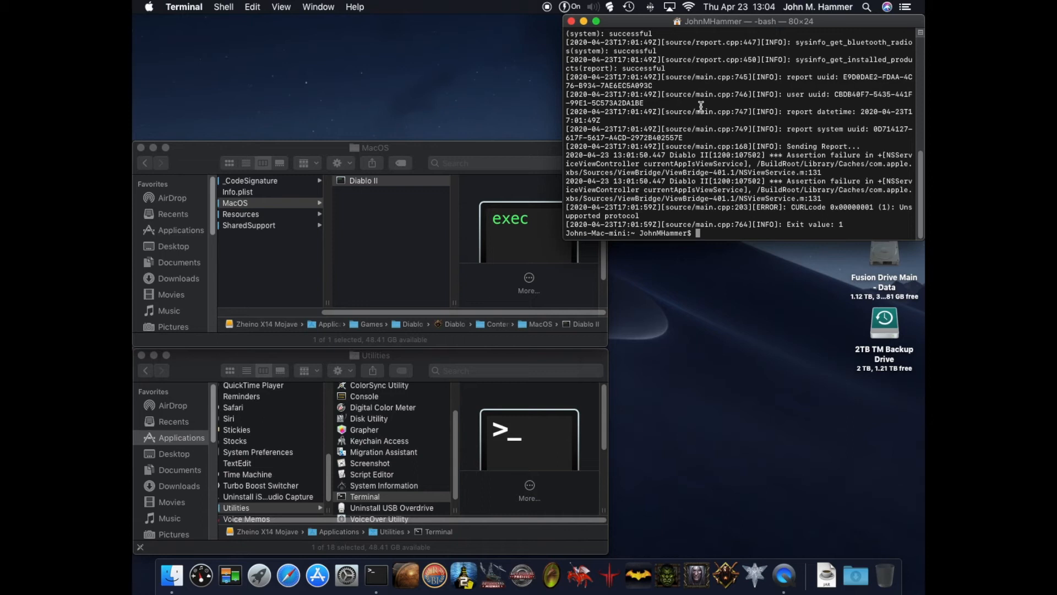
mouse_move(690, 123)
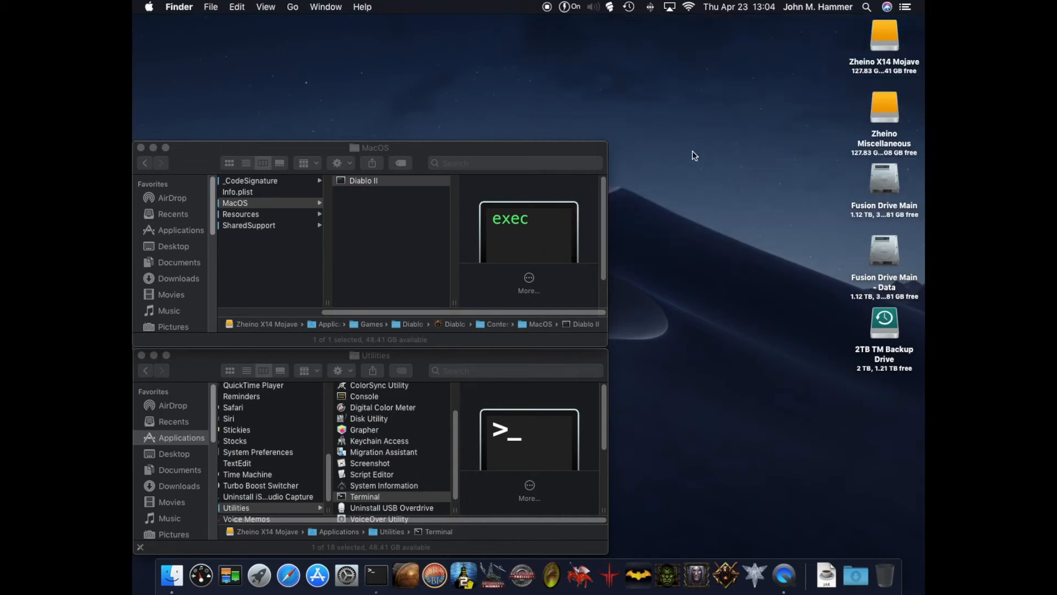
mouse_move(734, 424)
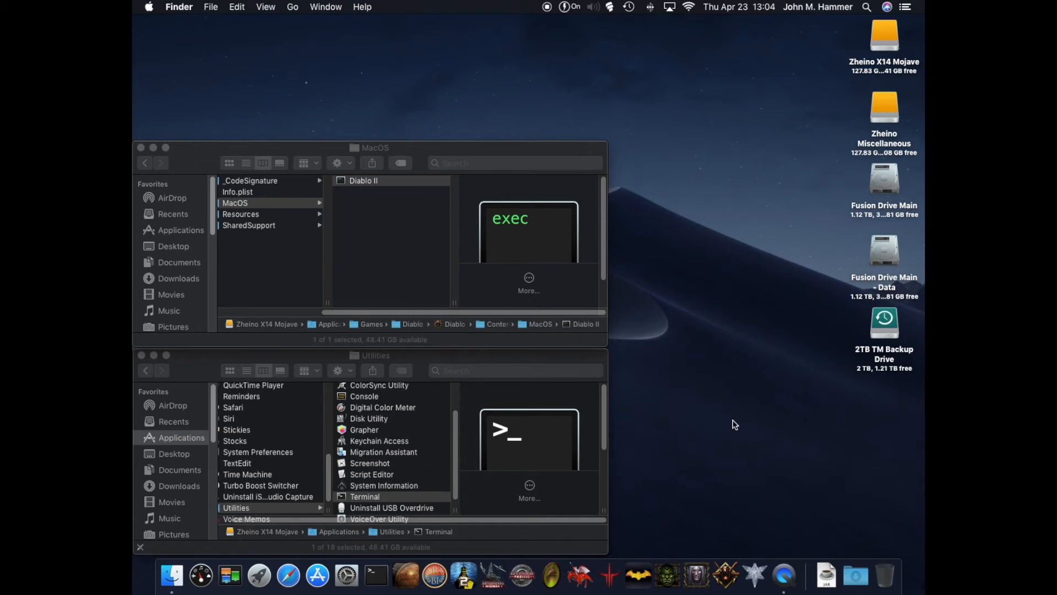
mouse_move(726, 574)
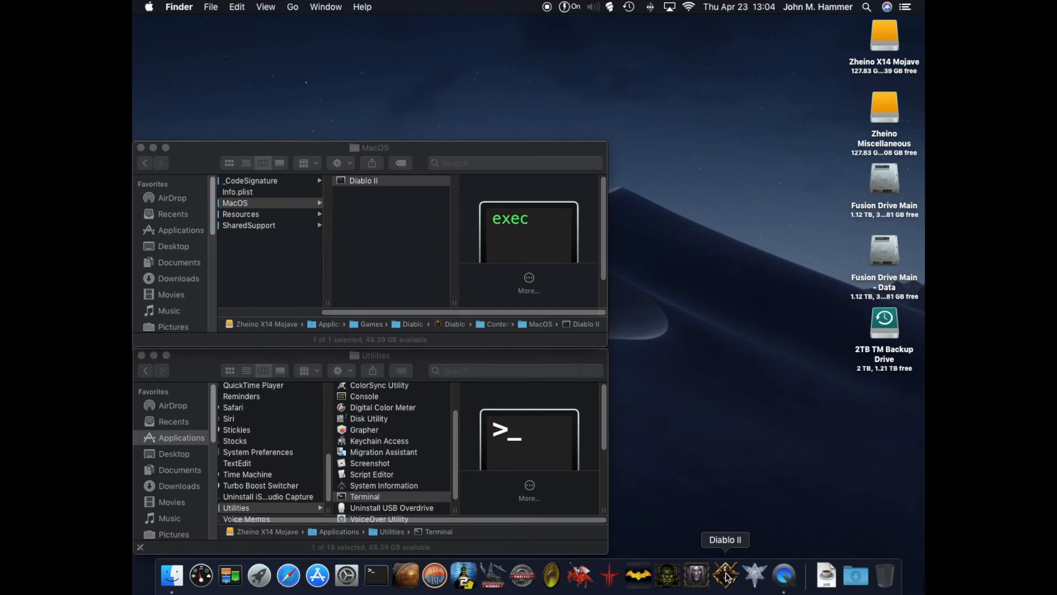
- Launch Diablo II from its Dock icon without administrator rights
click(726, 575)
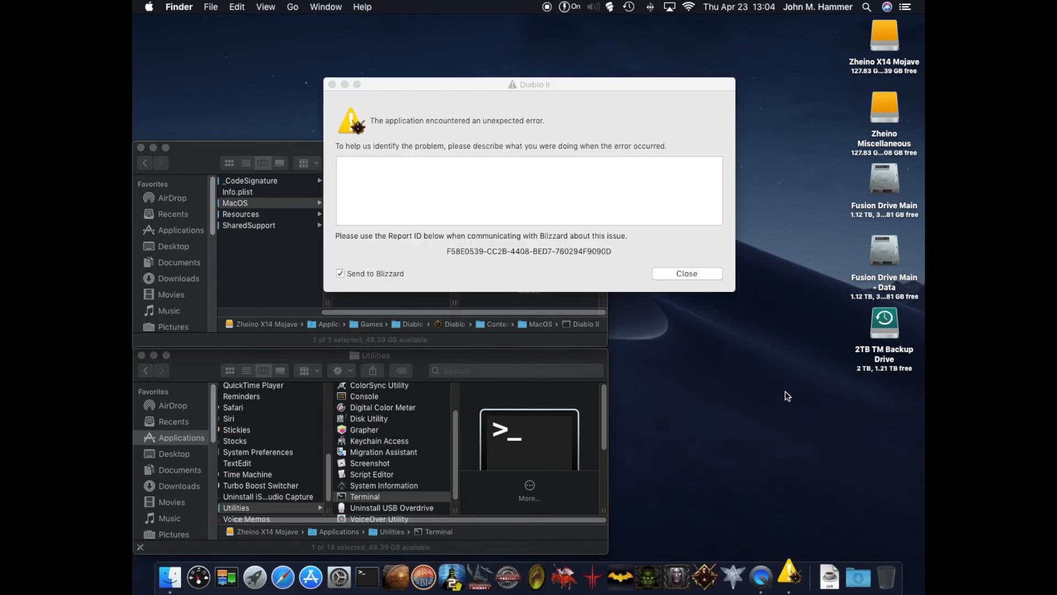
mouse_move(579, 276)
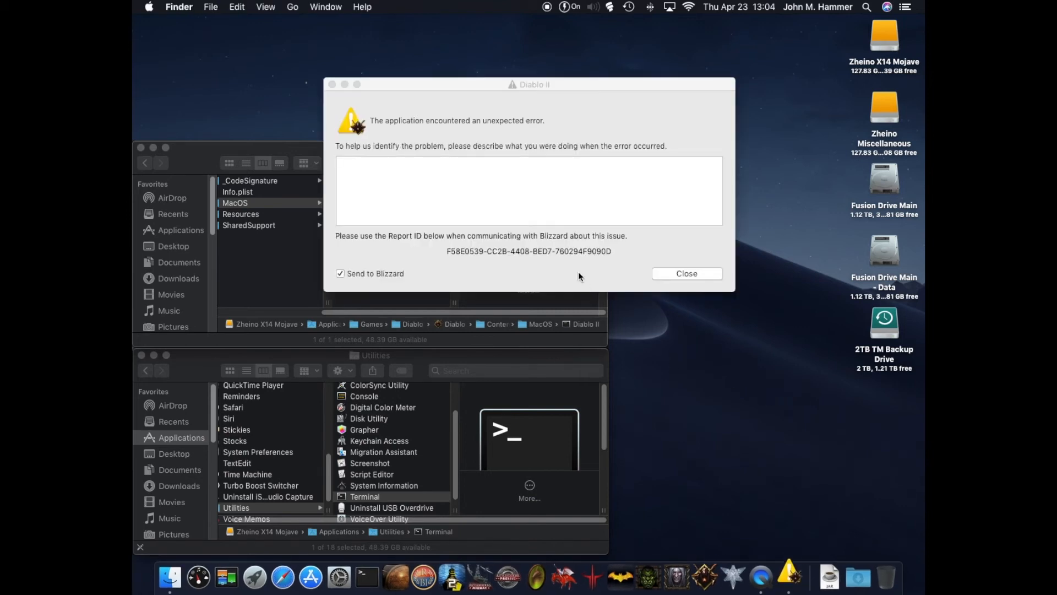
click(529, 191)
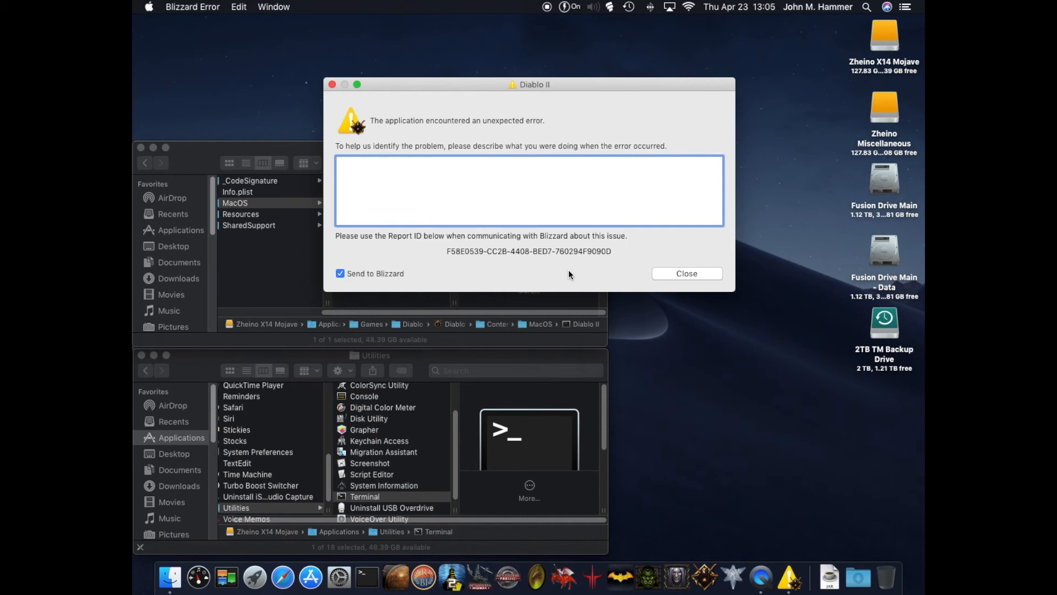
click(529, 191)
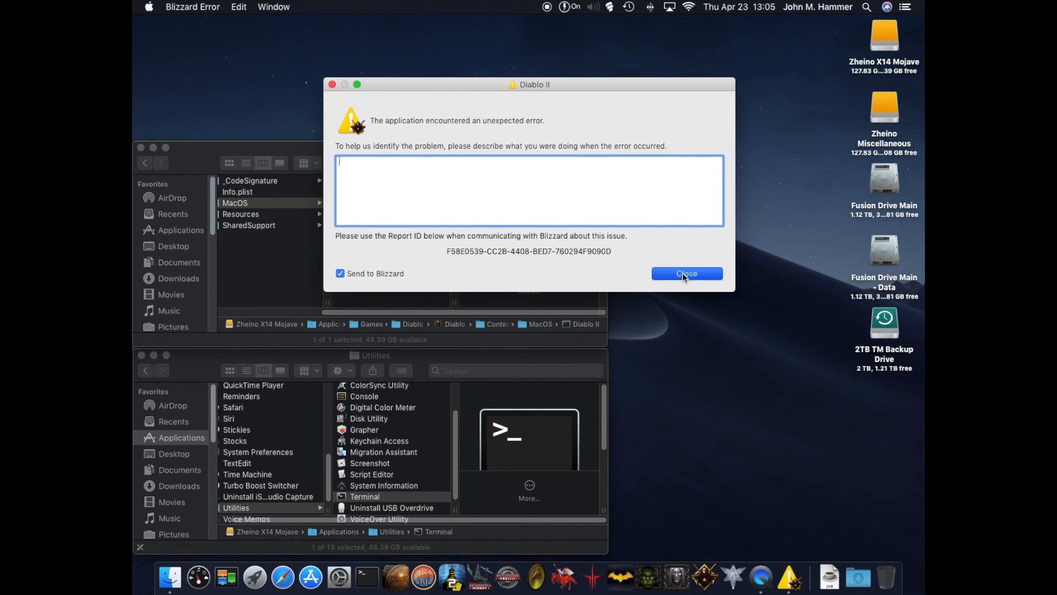
mouse_move(546, 280)
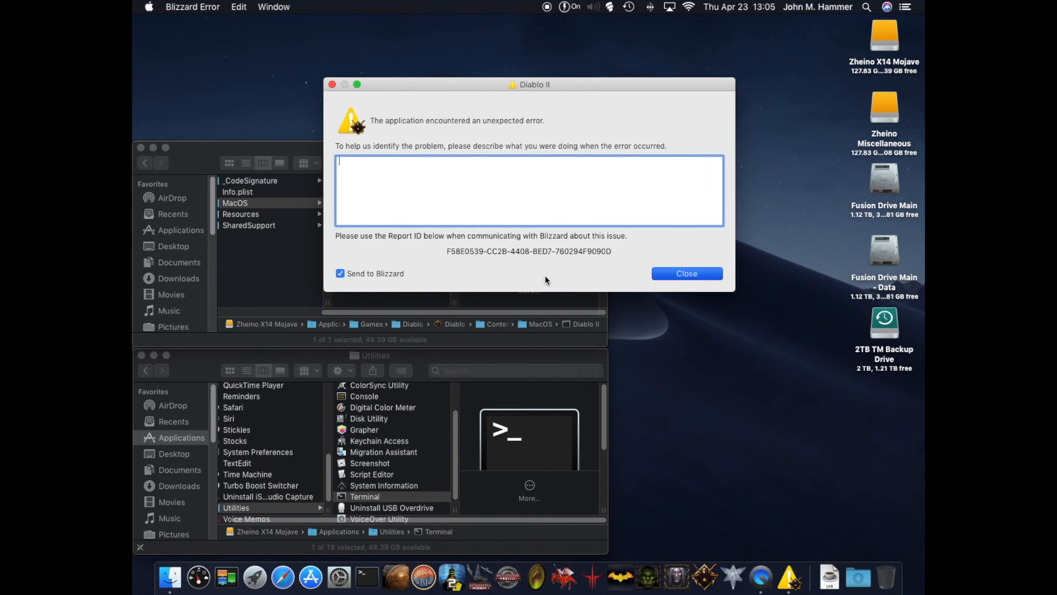
mouse_move(558, 276)
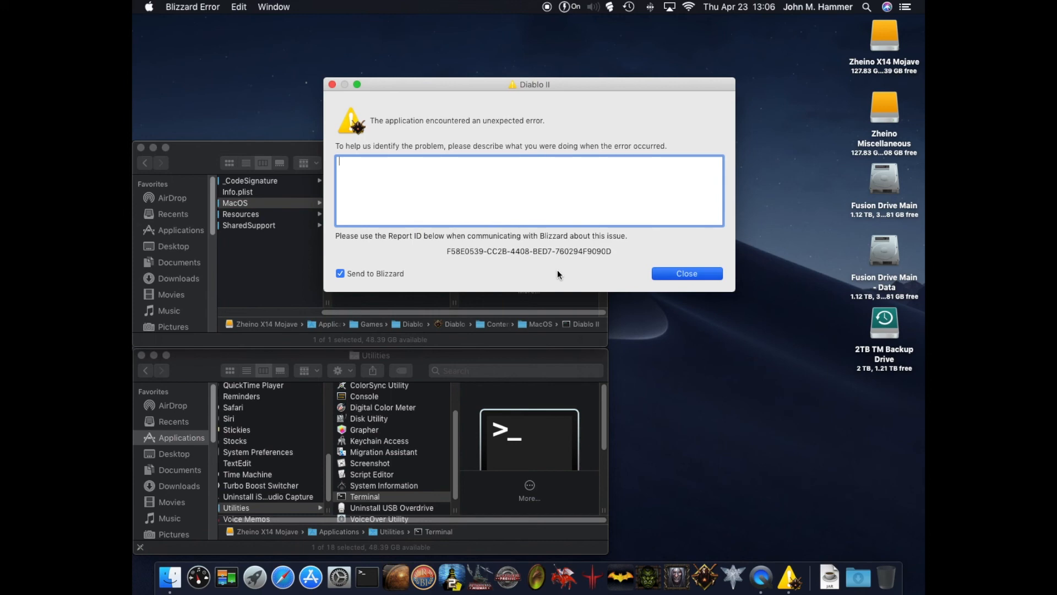
mouse_move(246, 156)
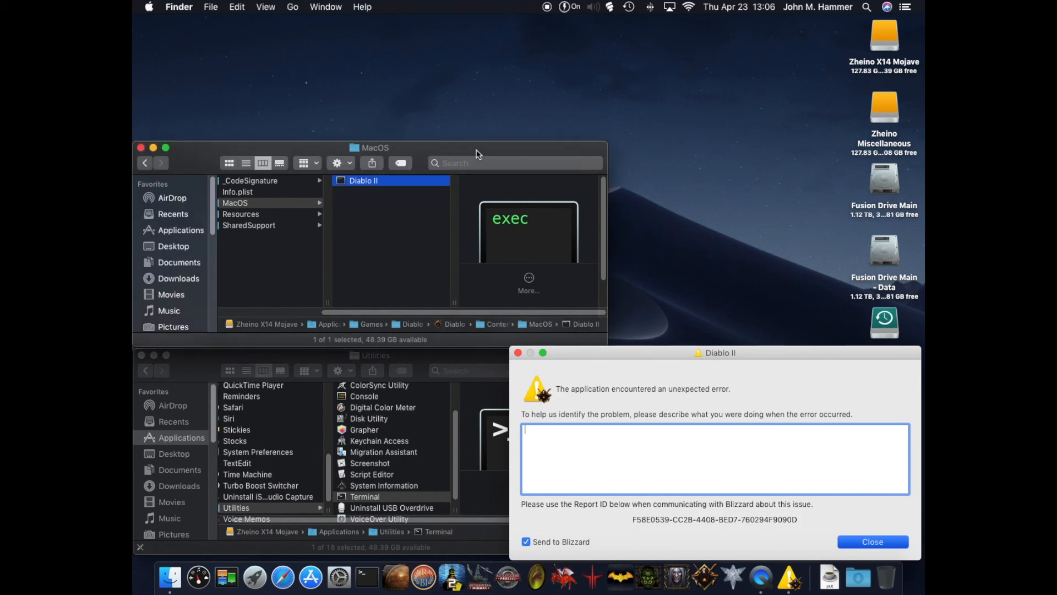
mouse_move(352, 181)
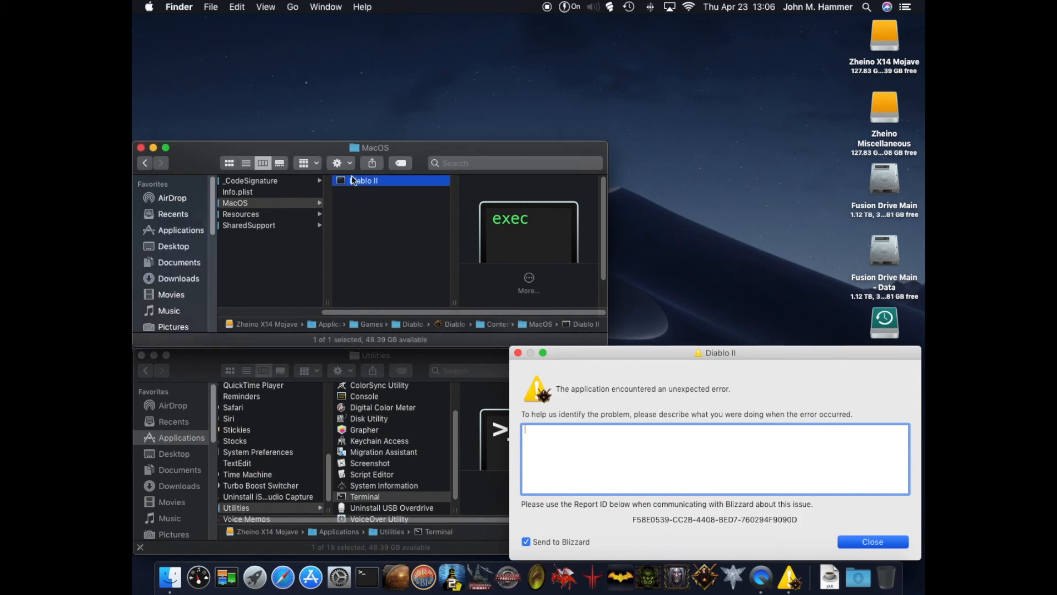
mouse_move(330, 196)
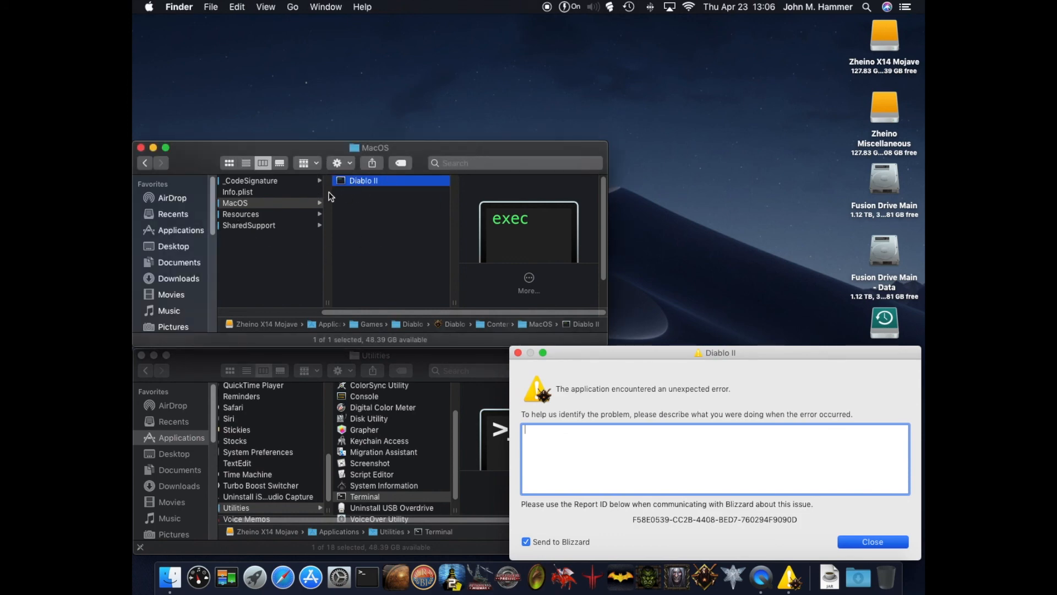